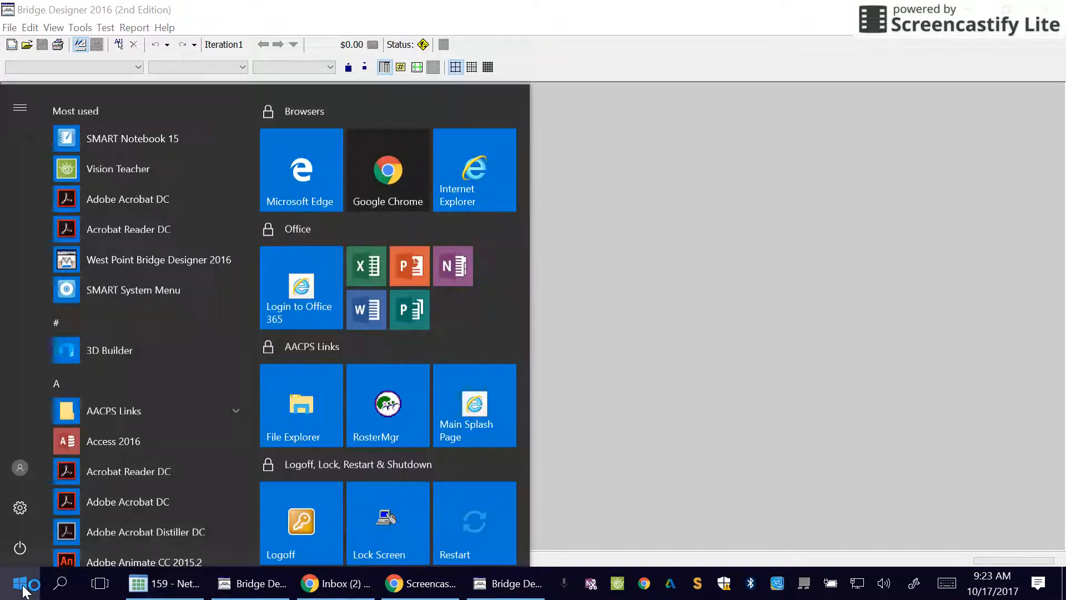
# Step: Launch West Point Bridge Designer 2016 from the Start menu by searching 'west'
pyautogui.write('west')
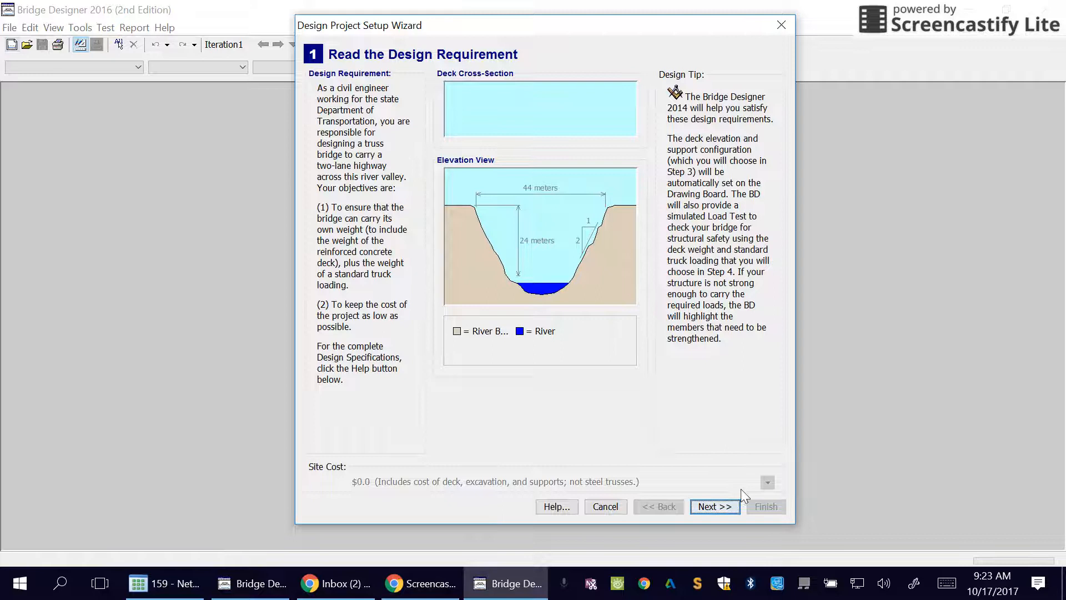
# Step: Advance through wizard steps 1–4 keeping 24 m deck, standard abutments, medium concrete and 225 kN truck
pyautogui.click(714, 506)
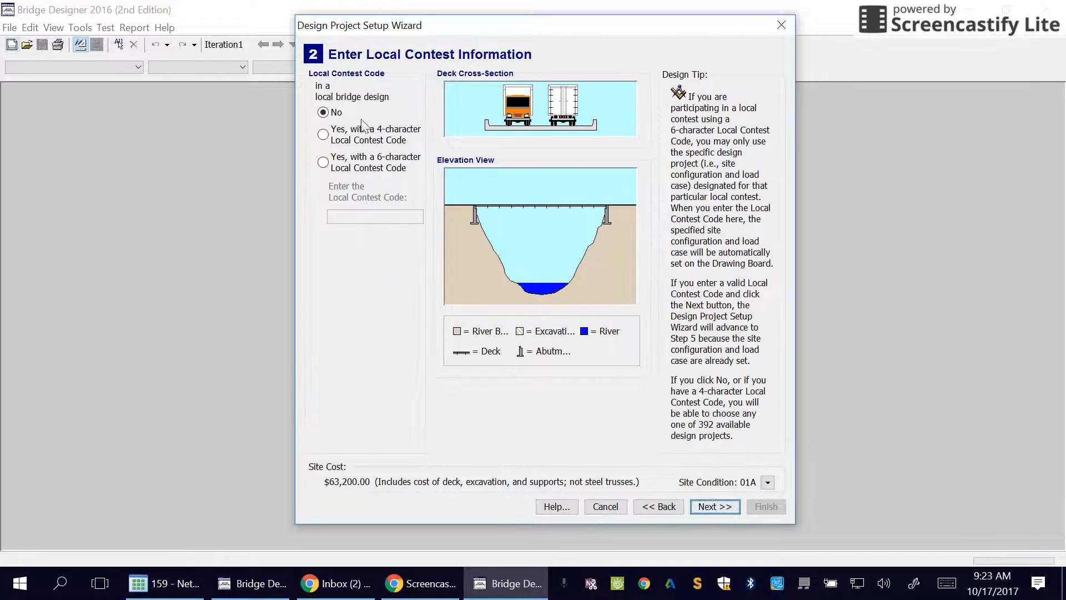
pyautogui.click(714, 506)
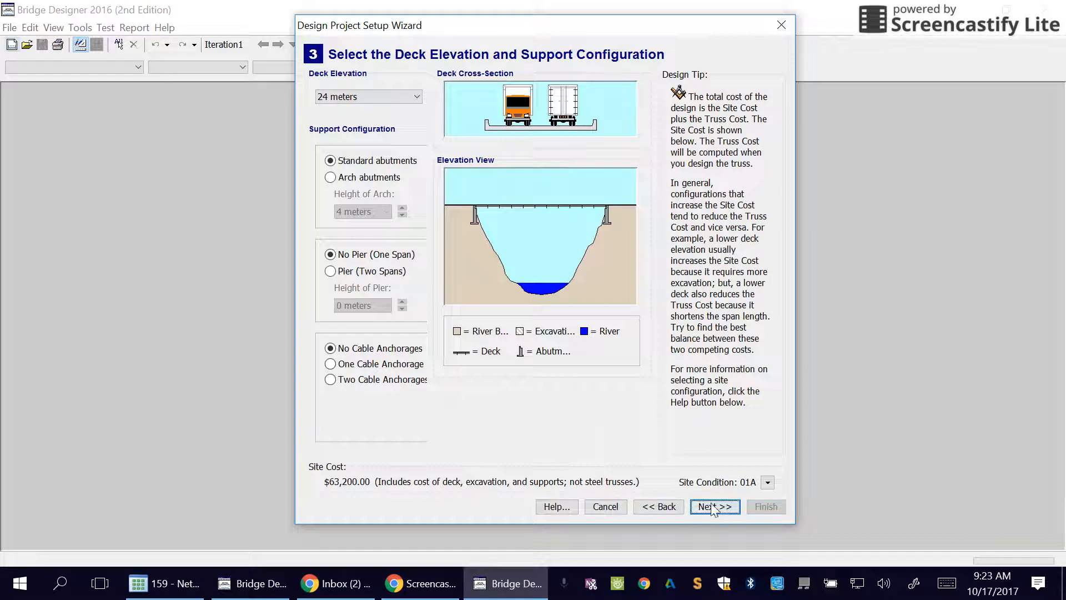
pyautogui.click(714, 506)
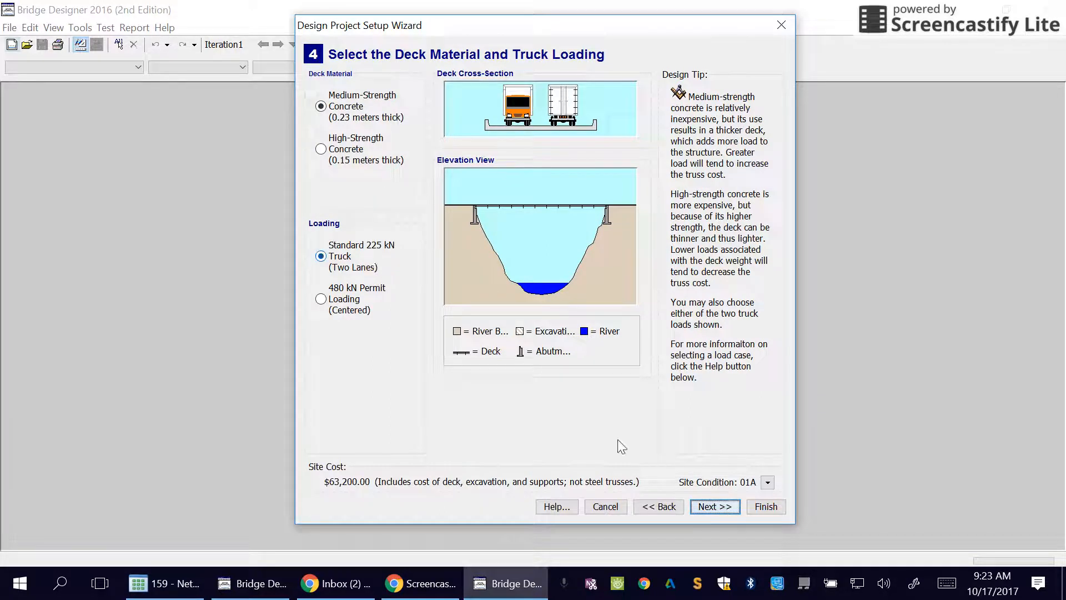
pyautogui.click(714, 506)
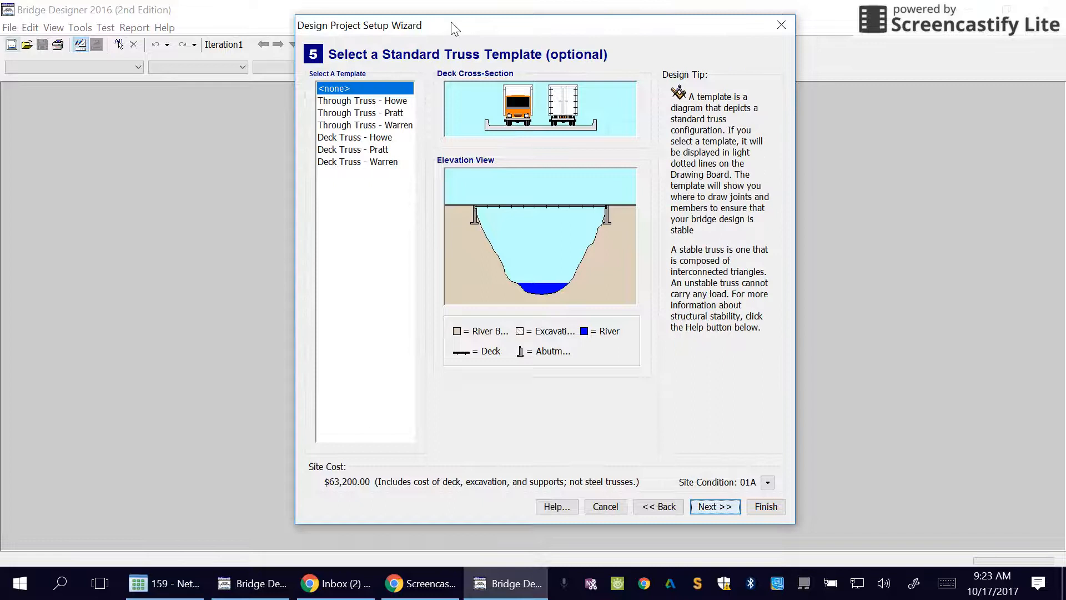
# Step: Preview several templates, choose Through Truss - Warren and finish setup onto the drawing board
pyautogui.click(365, 125)
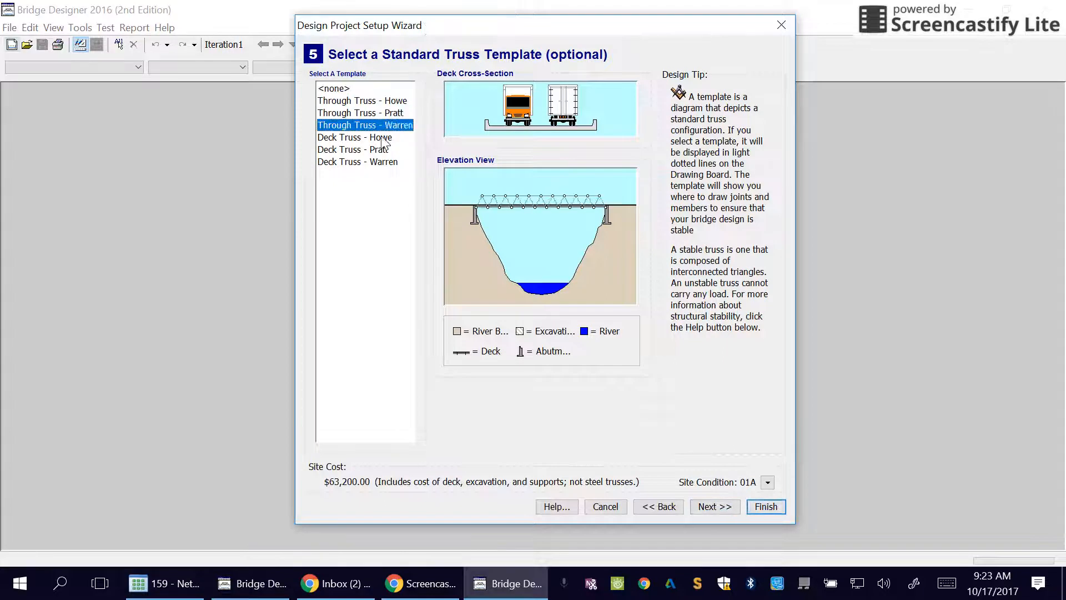
pyautogui.click(365, 149)
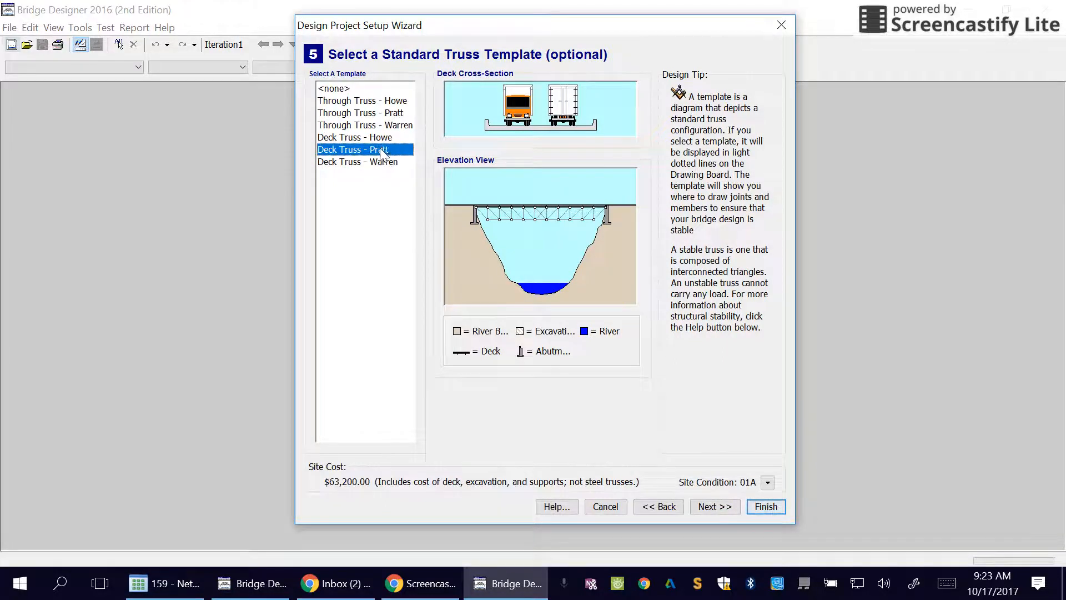
pyautogui.click(363, 101)
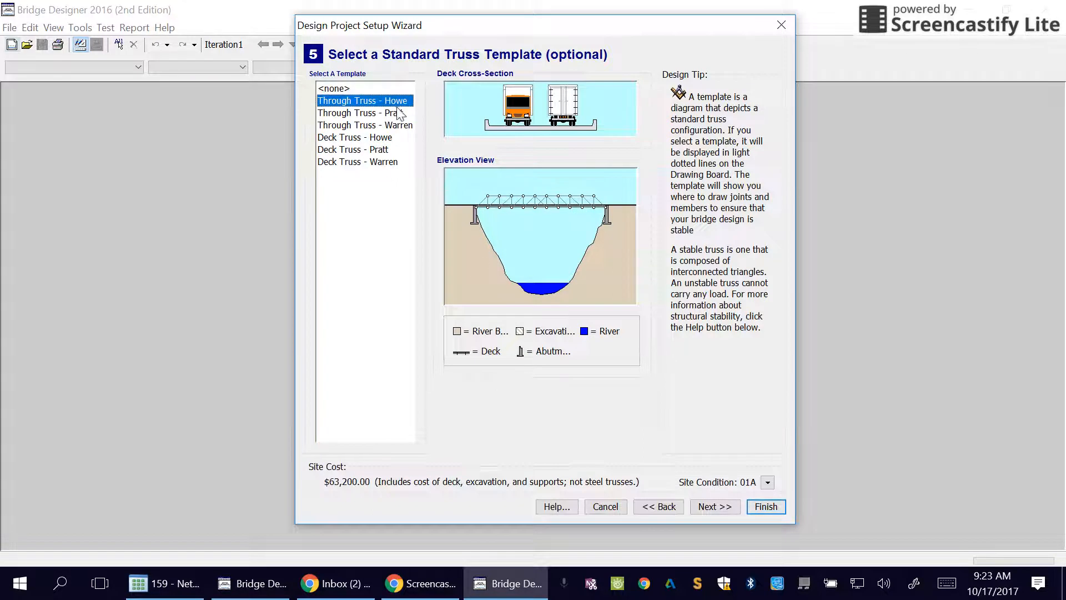
pyautogui.click(363, 113)
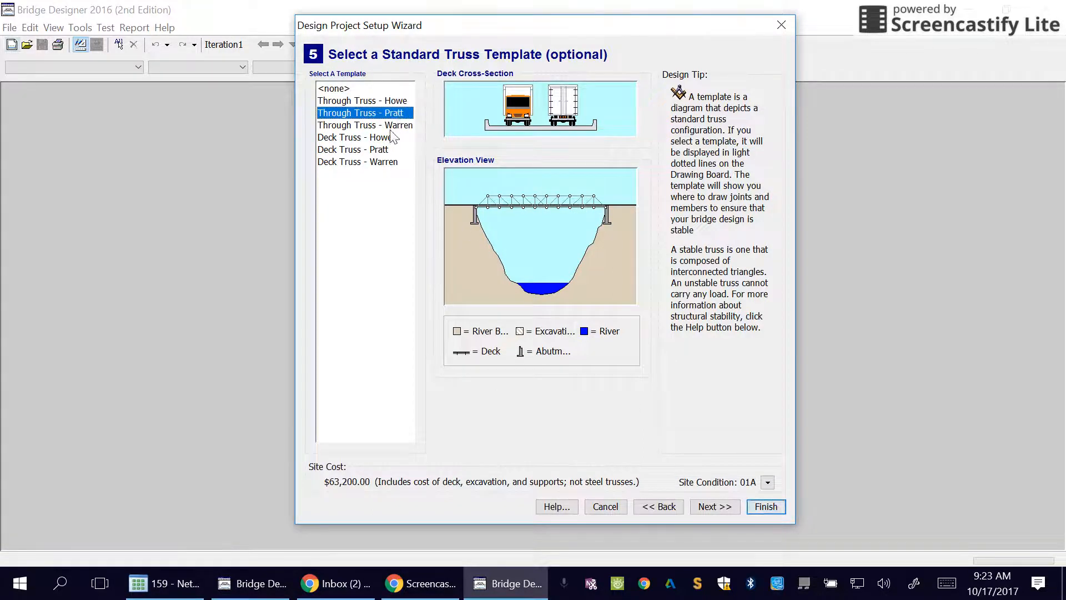
pyautogui.click(366, 126)
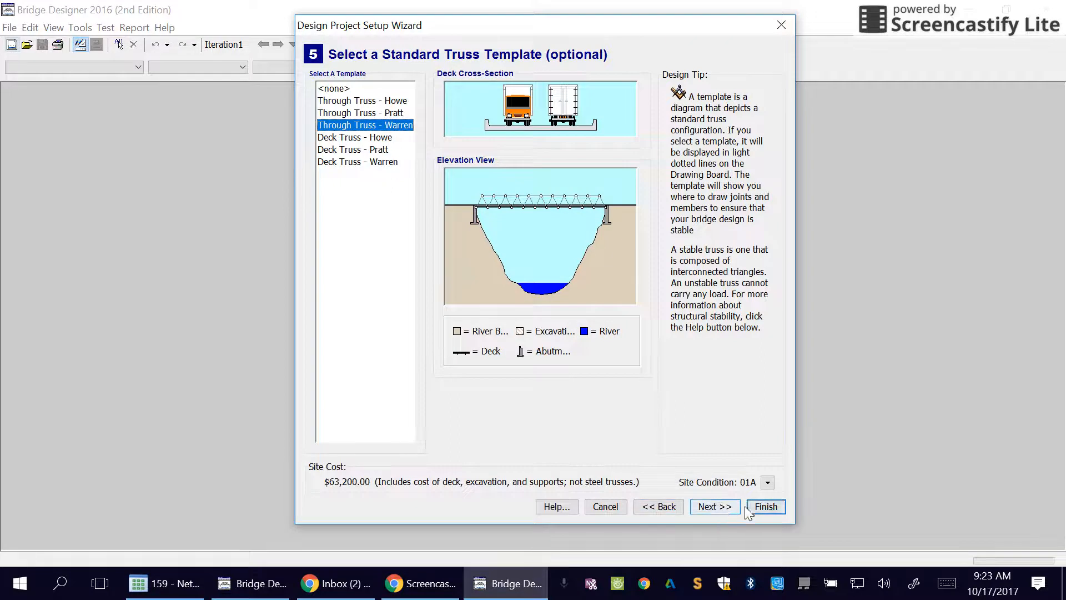
pyautogui.click(766, 507)
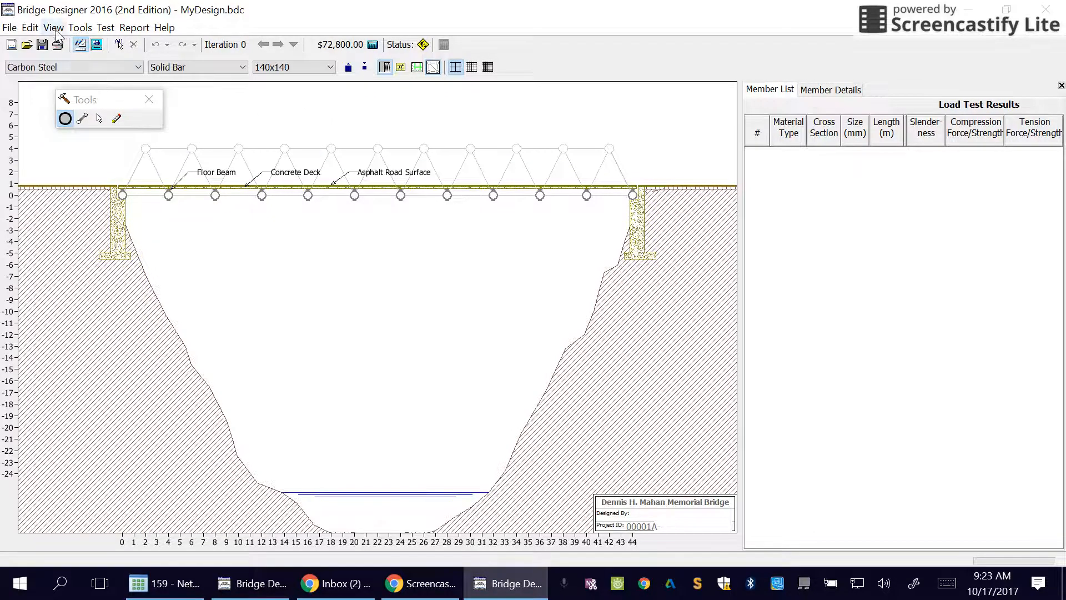
# Step: Select the Joints tool to begin placing top-chord joints at 4 m height
pyautogui.click(53, 27)
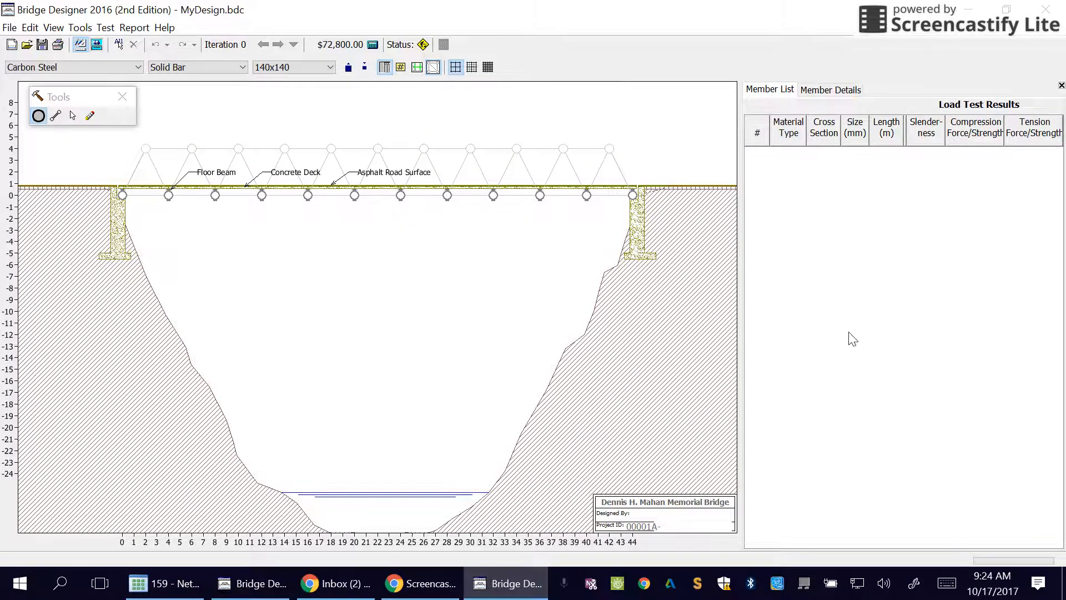
pyautogui.moveTo(835, 344)
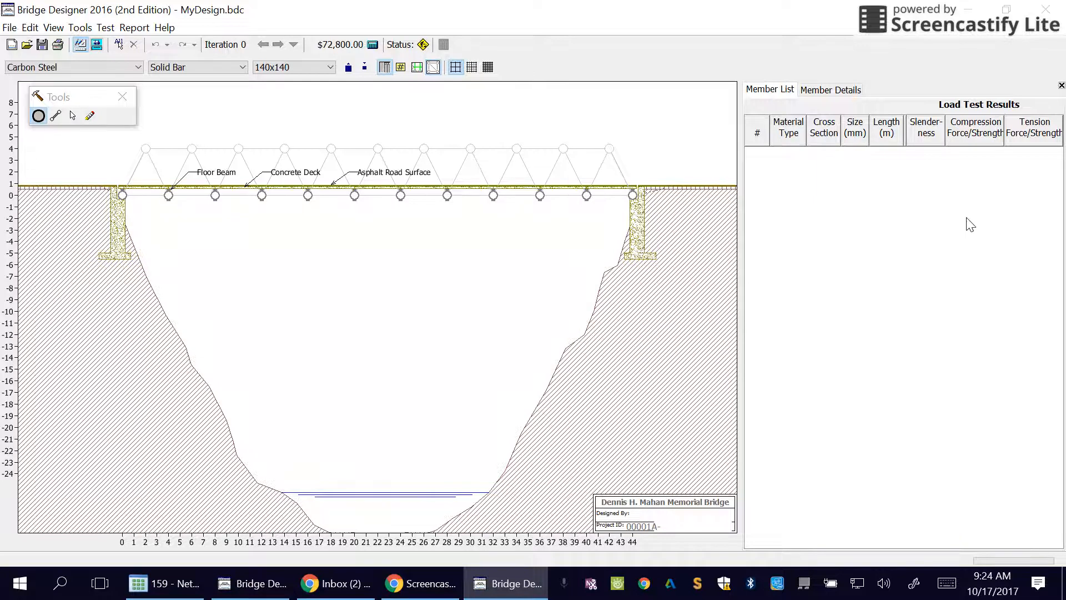
pyautogui.moveTo(1026, 132)
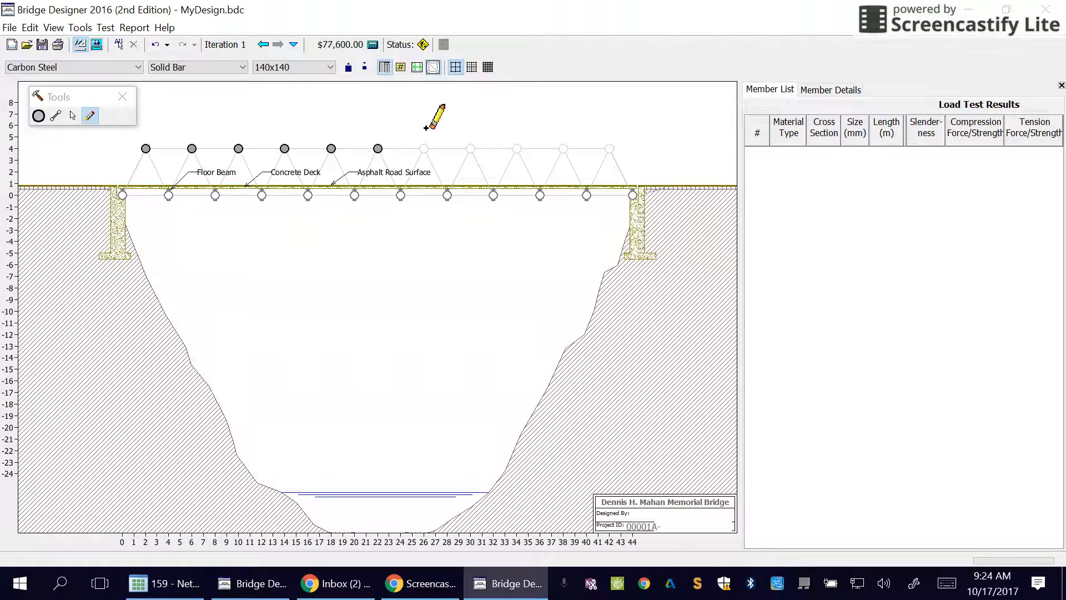
# Step: Place the last top joint and connect adjacent joints into top and bottom chord members
pyautogui.click(39, 115)
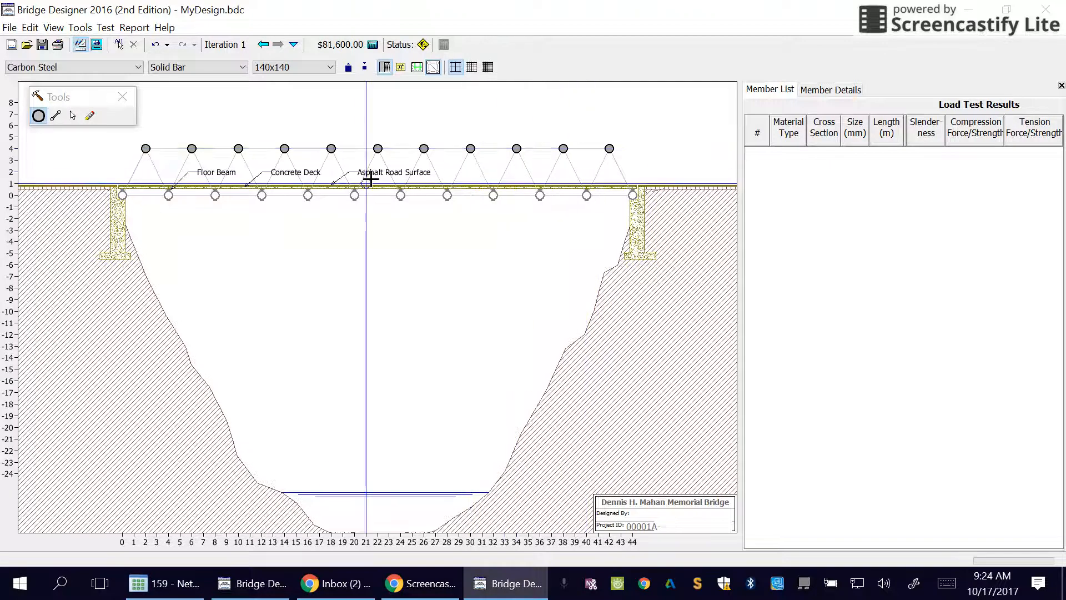
pyautogui.click(55, 116)
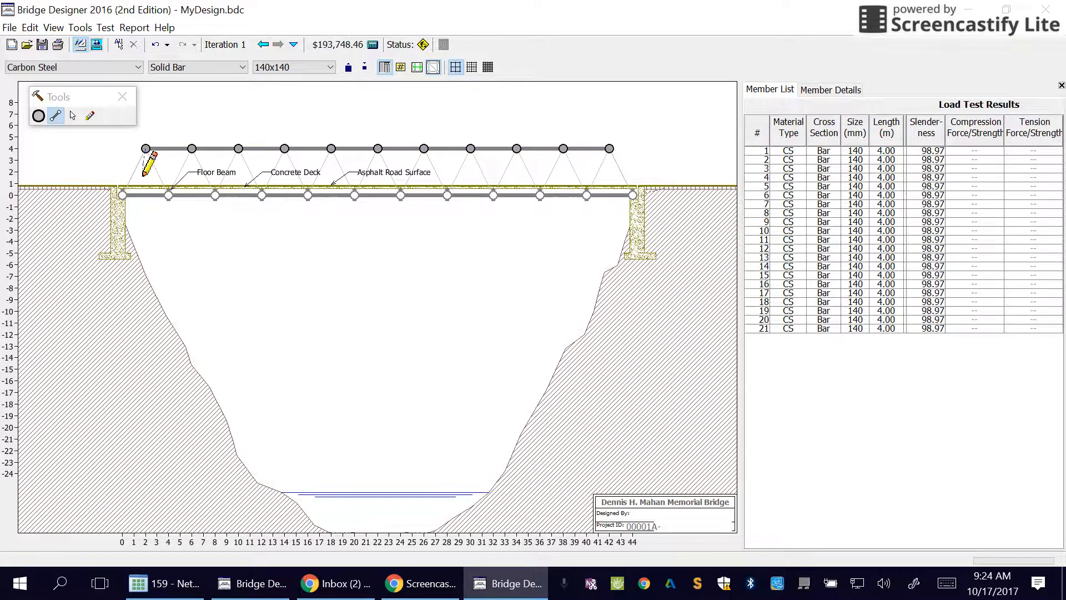
# Step: Draw zigzag diagonals from the left support to the right, completing the 43-member truss
pyautogui.moveTo(144, 148); pyautogui.dragTo(168, 196)
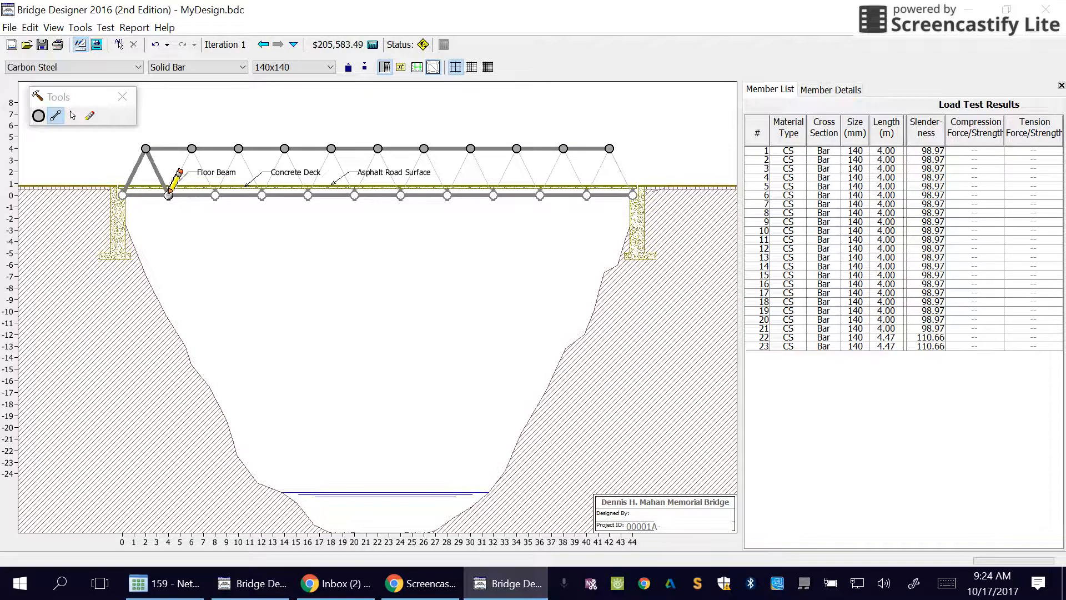
pyautogui.moveTo(169, 196); pyautogui.dragTo(238, 148)
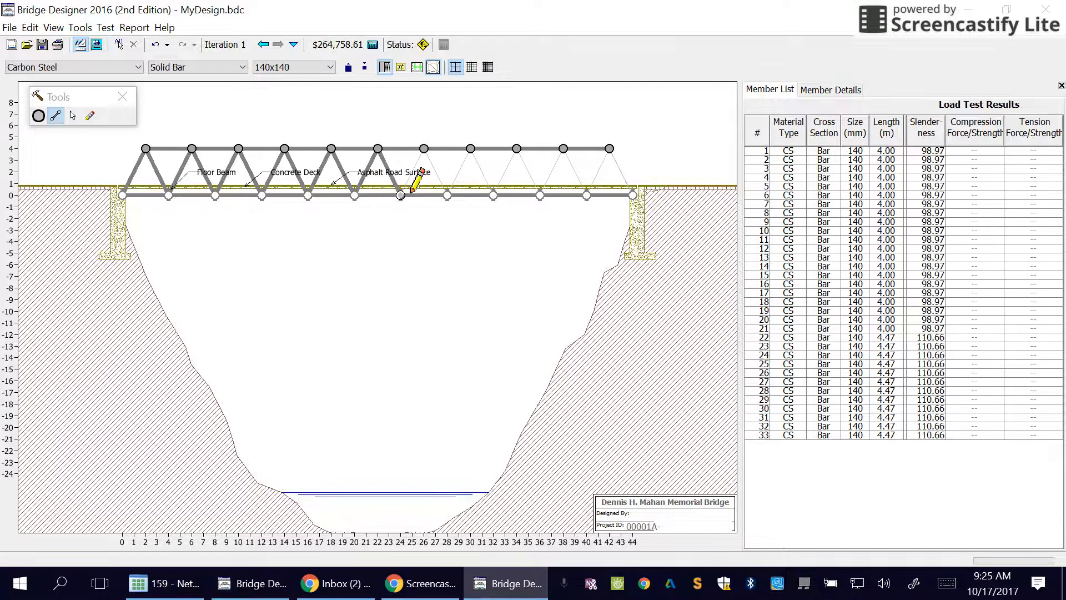
pyautogui.moveTo(423, 147); pyautogui.dragTo(446, 196)
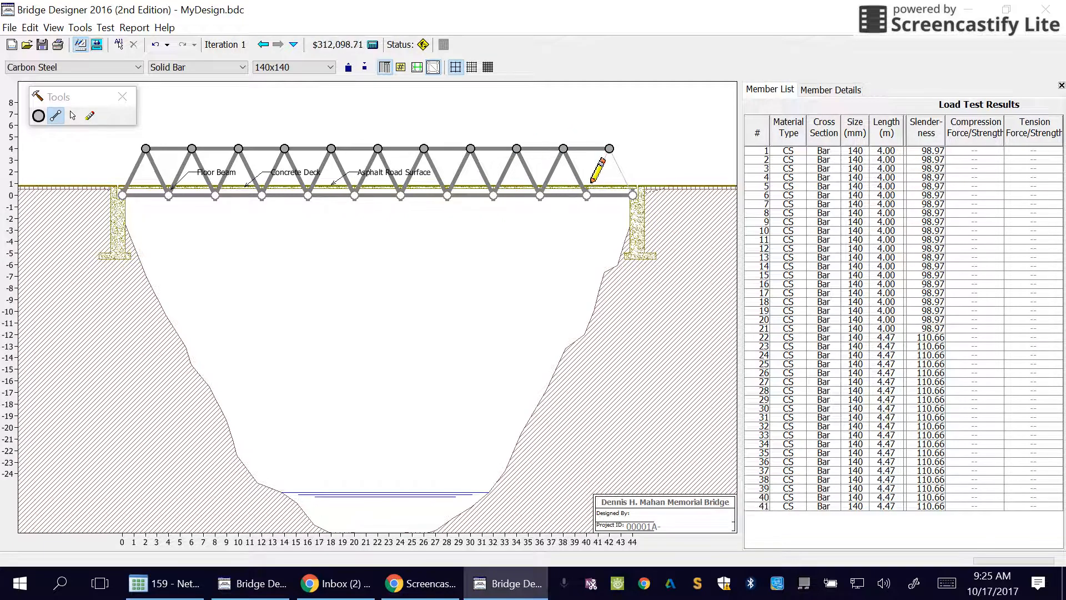
pyautogui.click(612, 148)
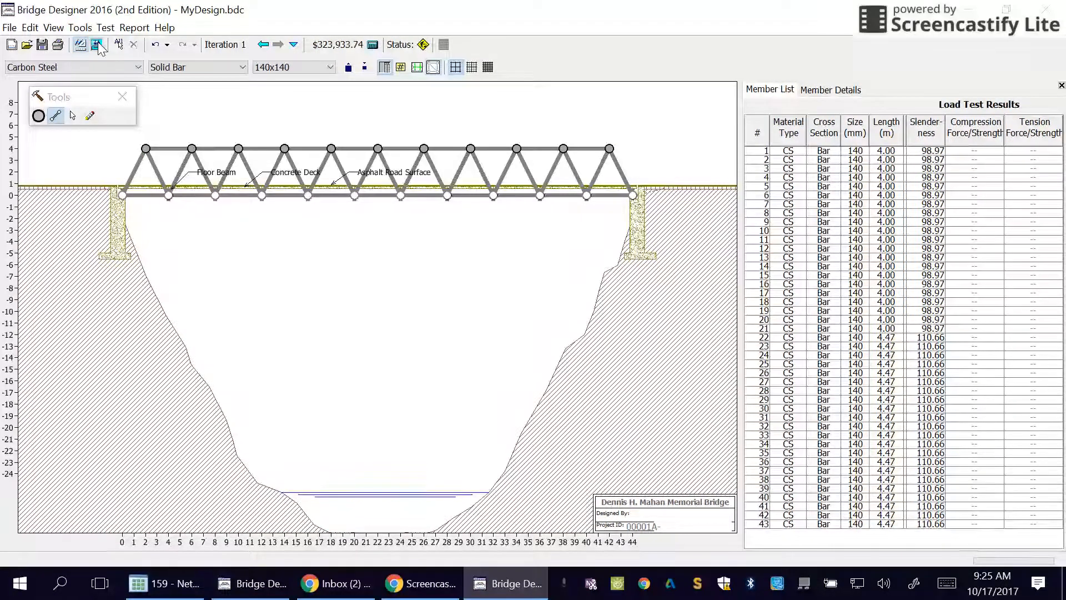
# Step: Run the load test and return to the drafting board showing members 13–20 failing in compression
pyautogui.click(97, 45)
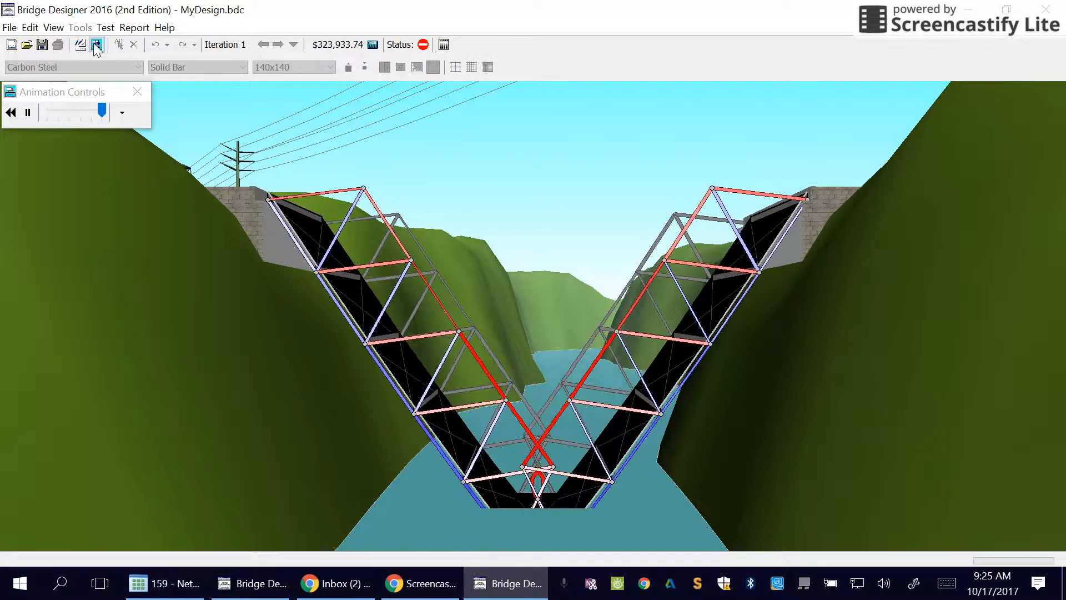
pyautogui.click(79, 45)
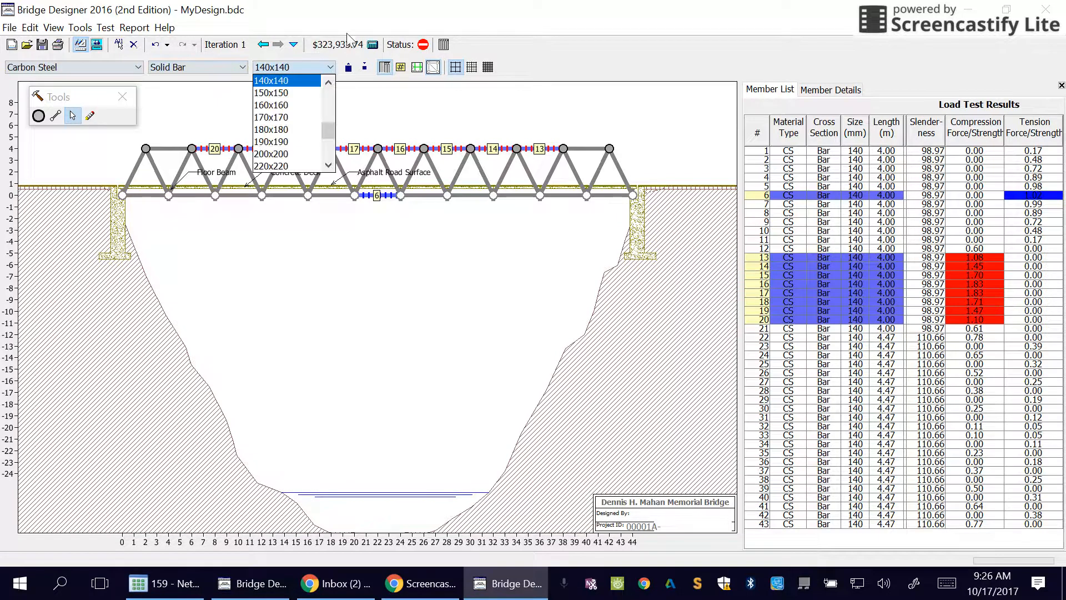
# Step: Enlarge members 6 and 13–20 to 150x150 and retest; members 14–19 still fail
pyautogui.click(294, 66)
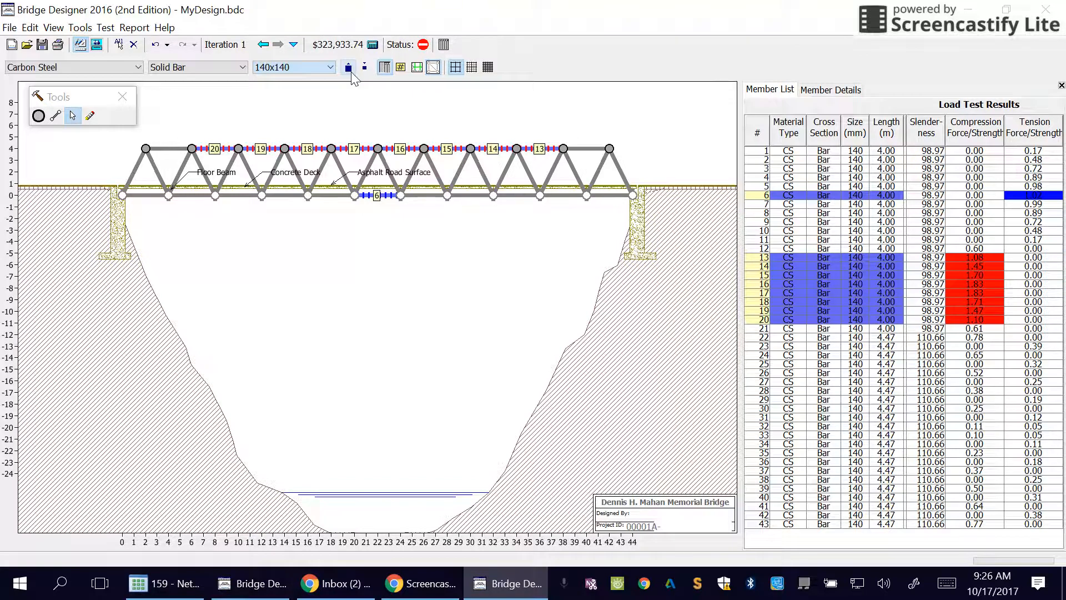
pyautogui.moveTo(348, 66)
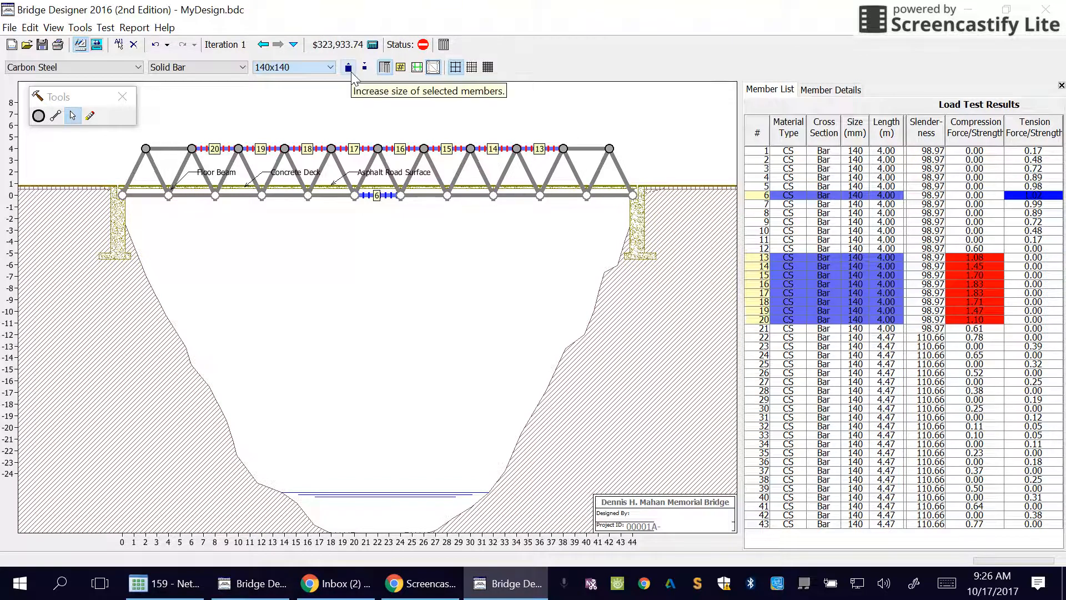
pyautogui.click(348, 67)
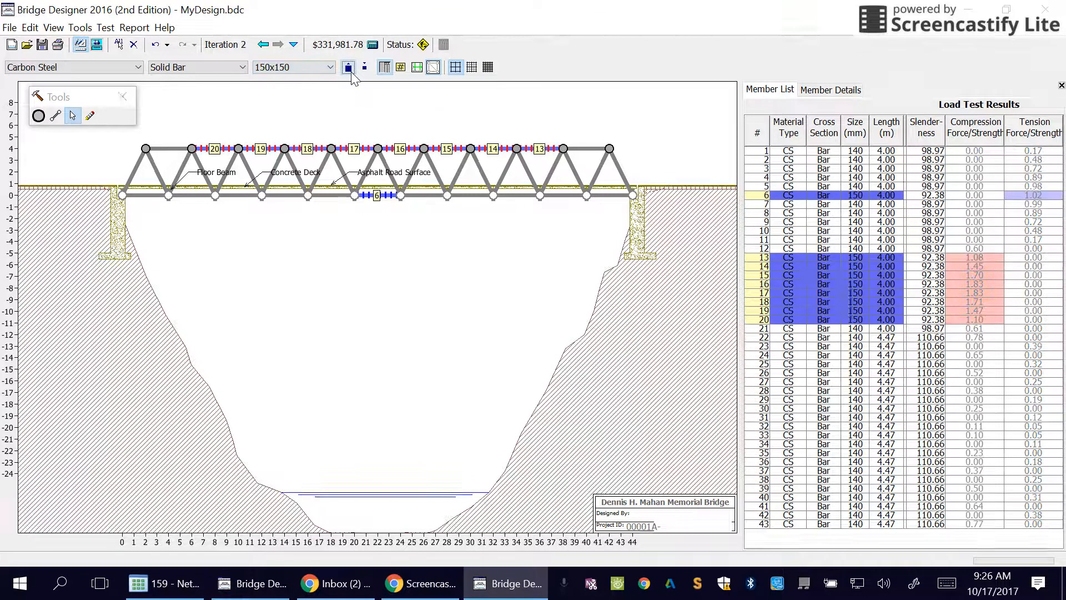
pyautogui.click(97, 44)
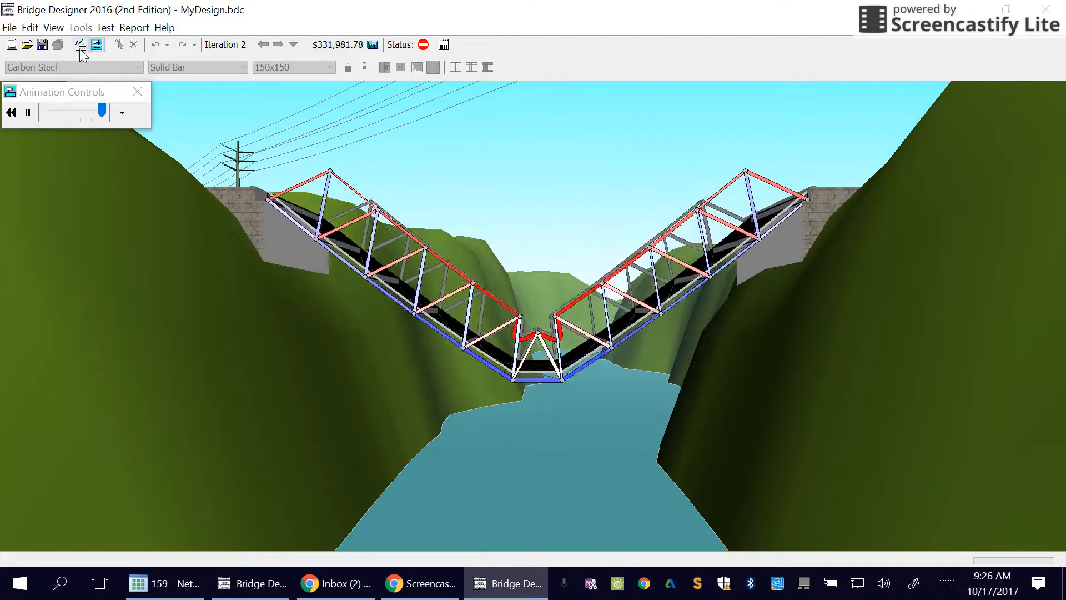
pyautogui.click(80, 44)
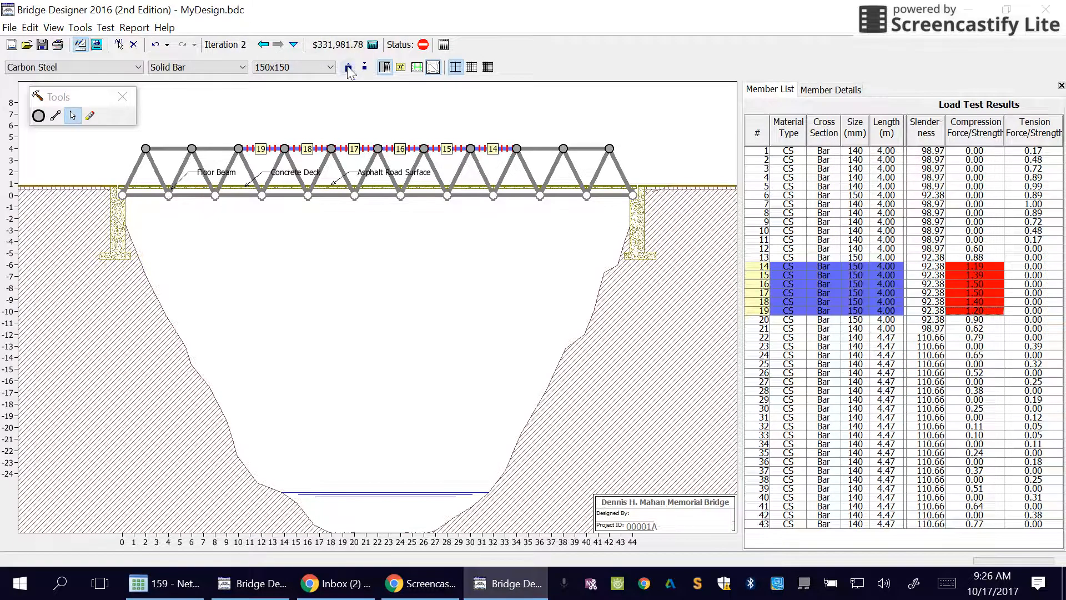
# Step: Enlarge the failing top-chord members to 160–180 mm, retesting after each increase
pyautogui.click(97, 44)
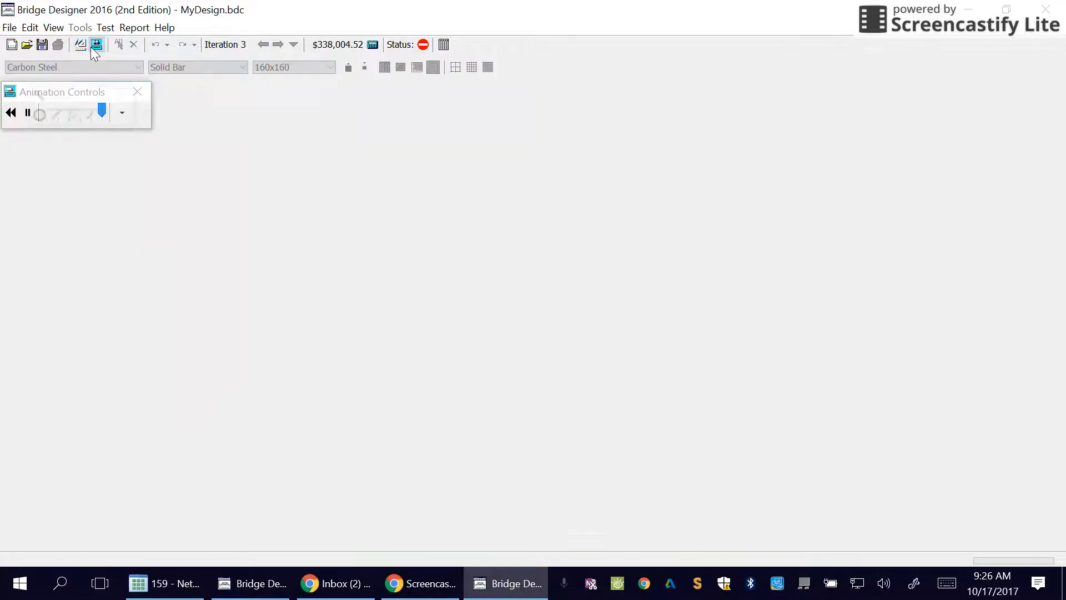
pyautogui.click(98, 45)
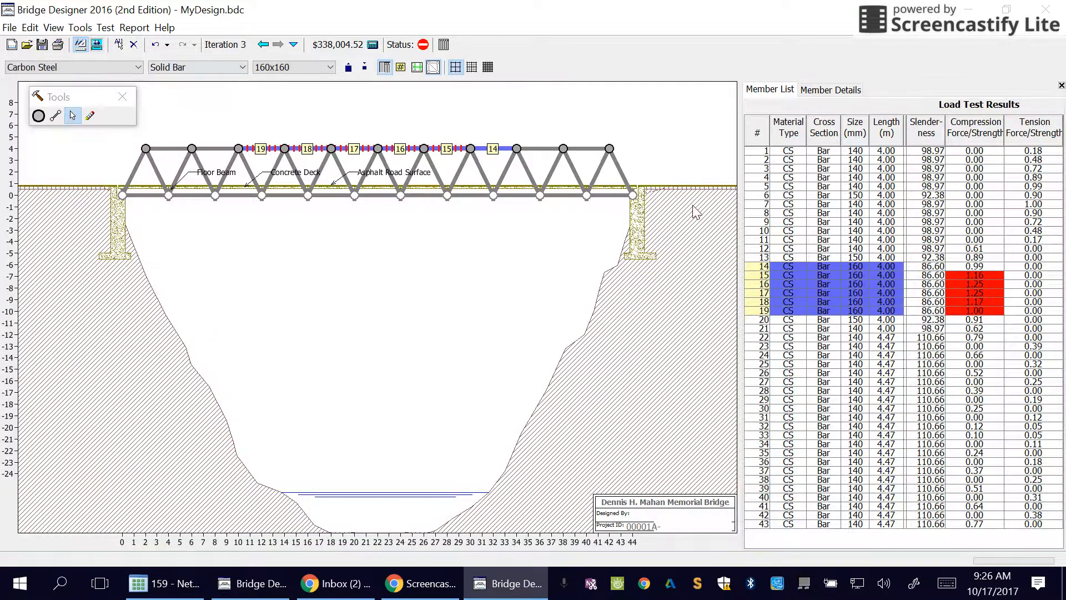
pyautogui.moveTo(899, 272)
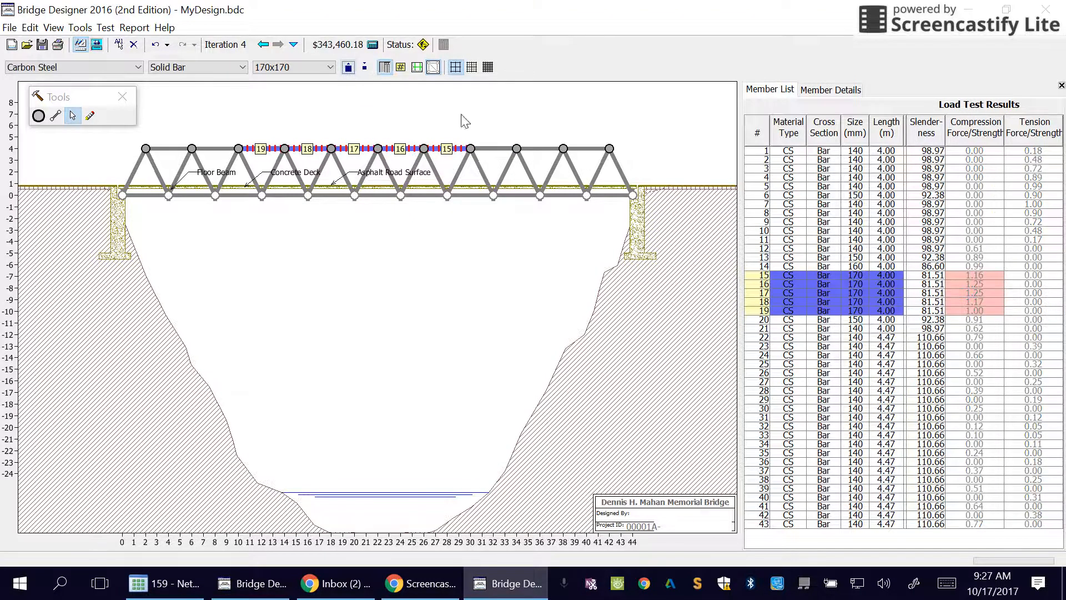
pyautogui.click(97, 45)
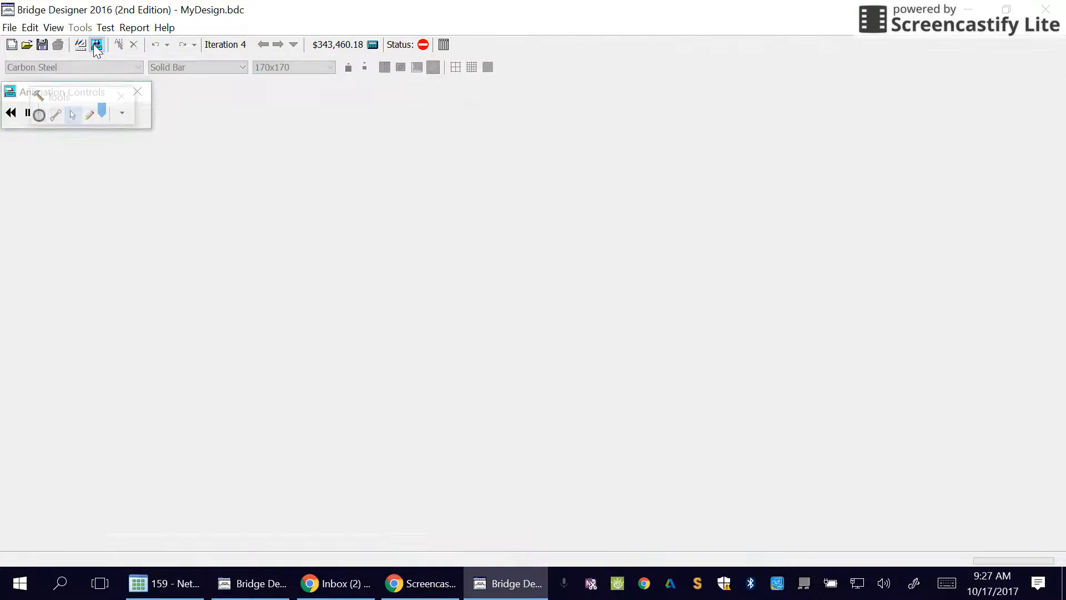
pyautogui.click(98, 45)
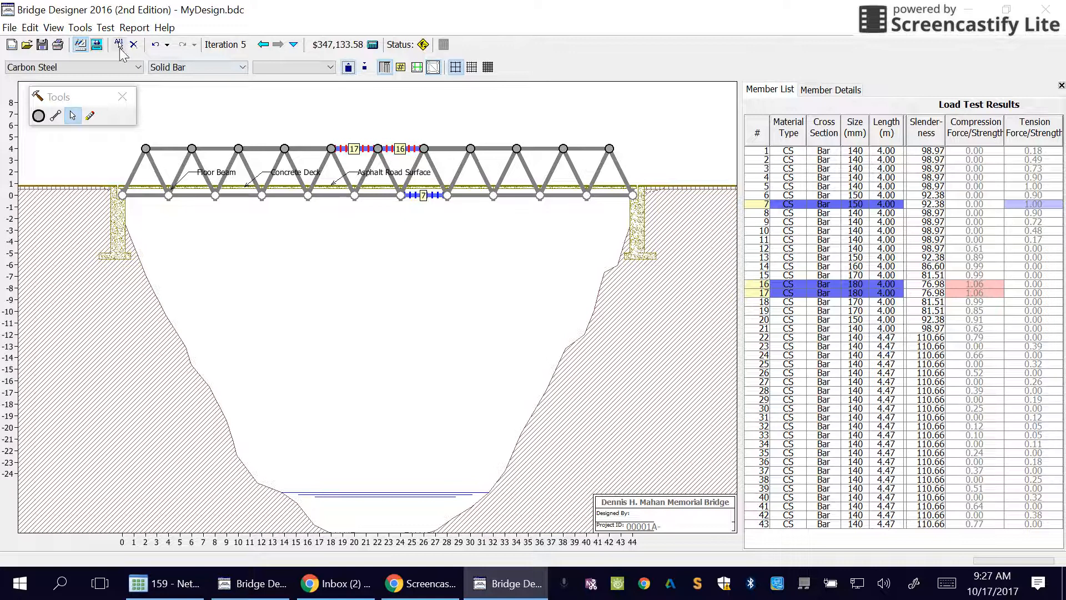
pyautogui.click(96, 44)
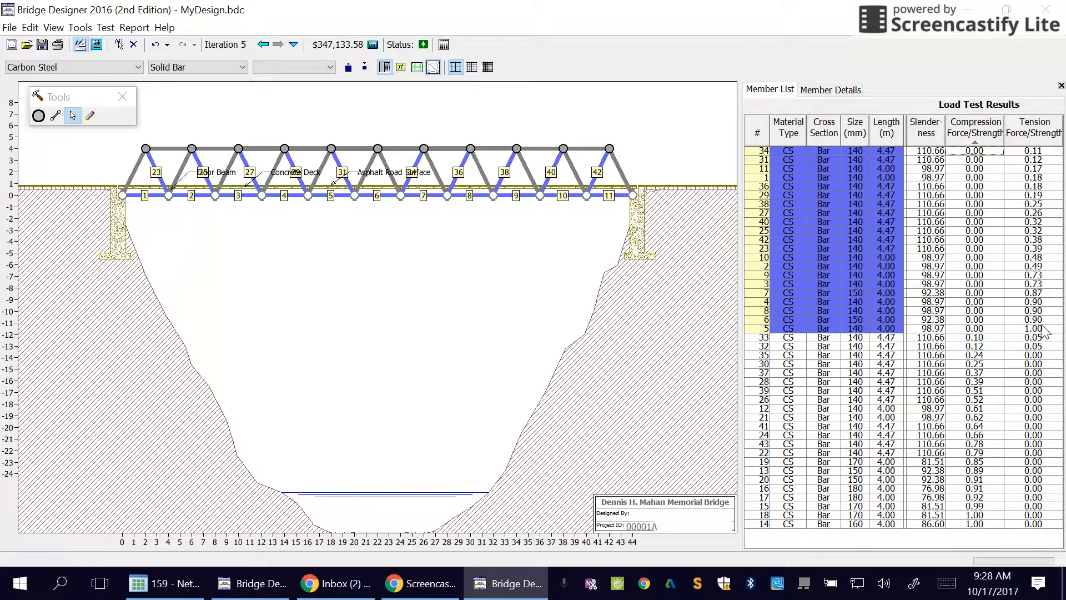
pyautogui.moveTo(996, 342)
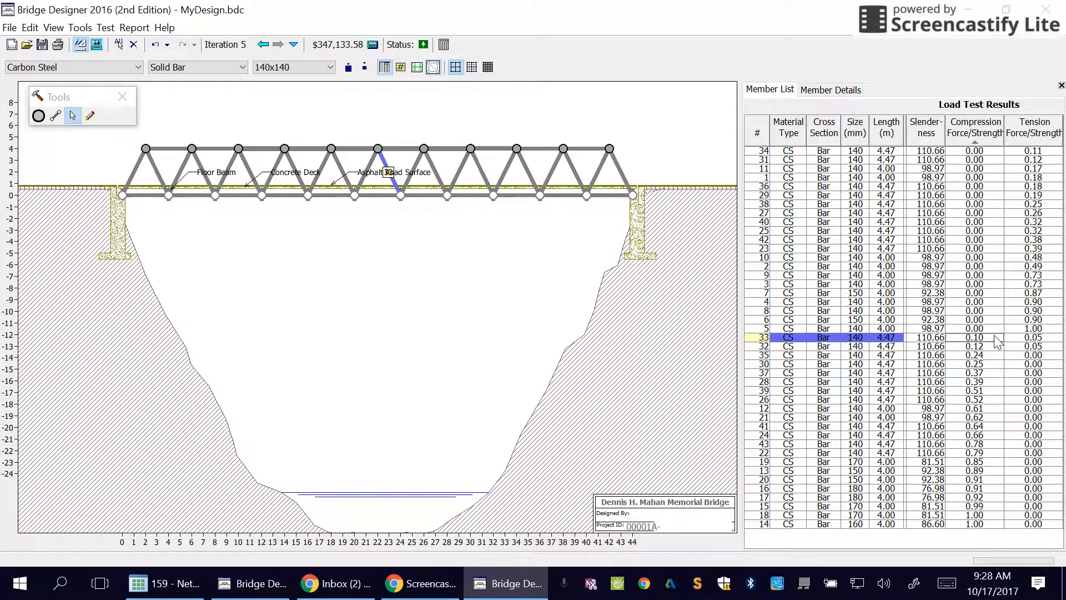
pyautogui.moveTo(993, 447)
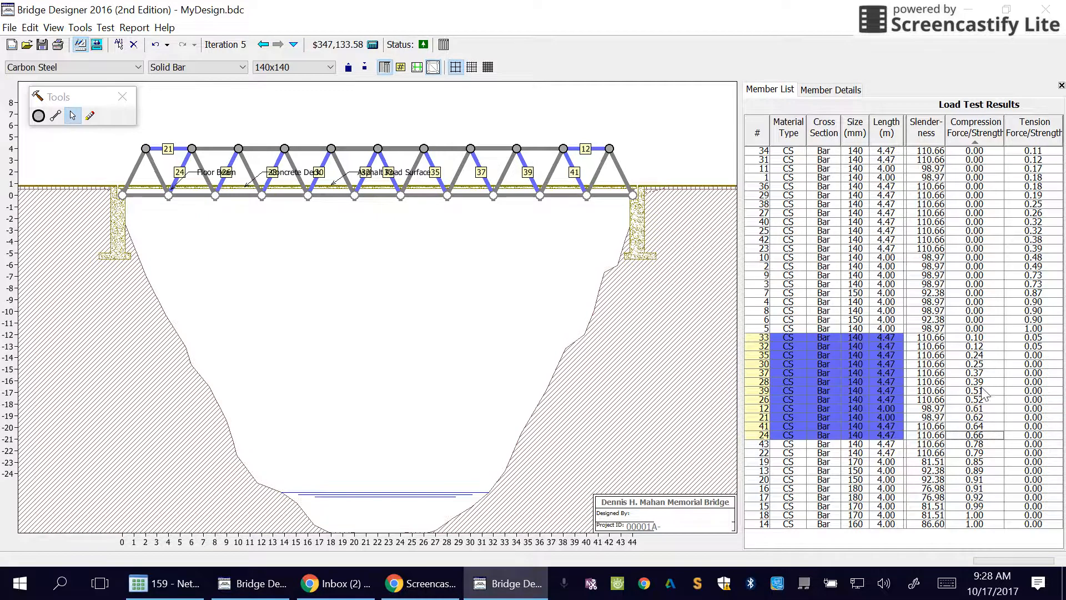
pyautogui.moveTo(983, 449)
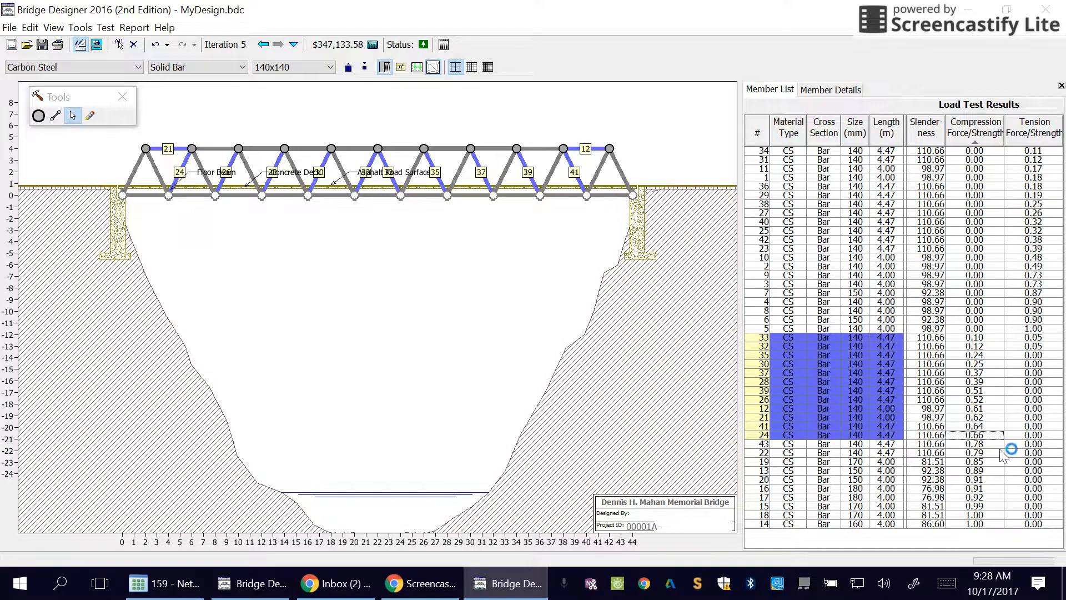
pyautogui.moveTo(357, 209)
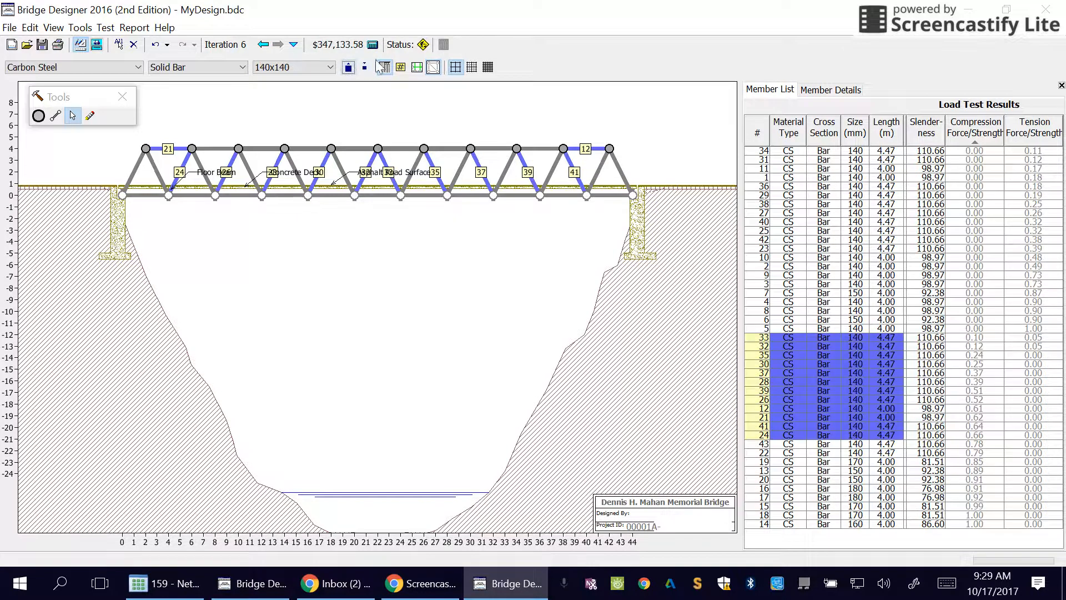
# Step: Reduce the lightly loaded members to 130x130 and confirm the design passes at $338,523.69
pyautogui.click(293, 67)
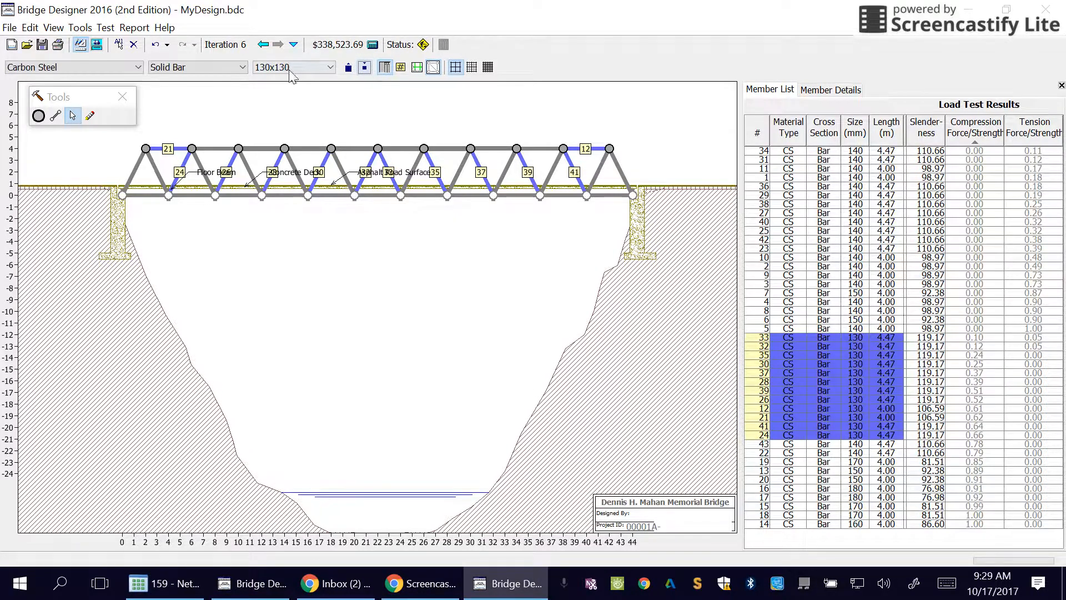
pyautogui.click(97, 45)
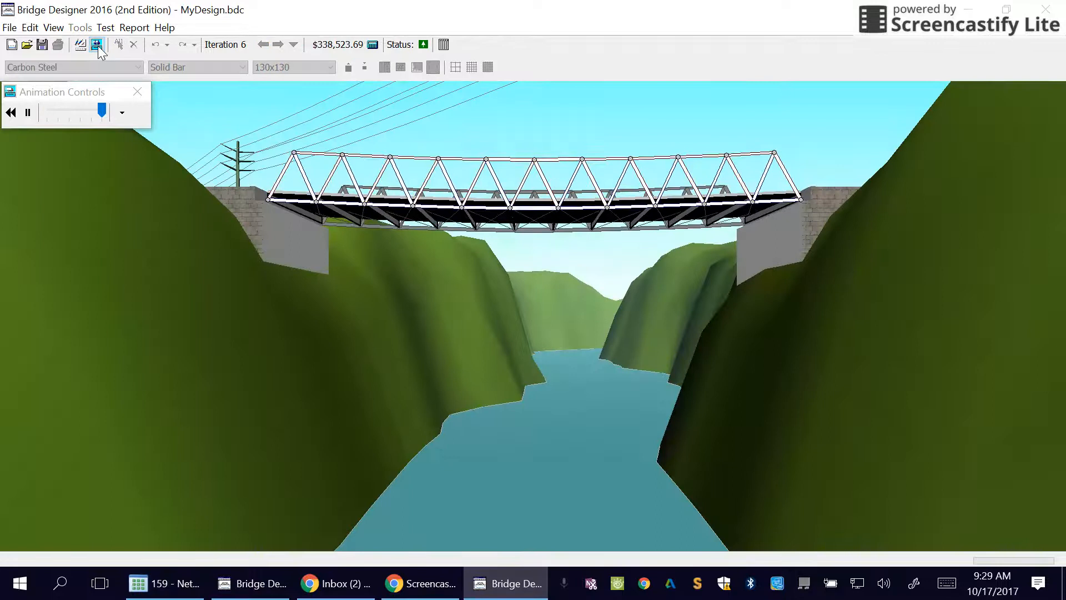
pyautogui.click(96, 44)
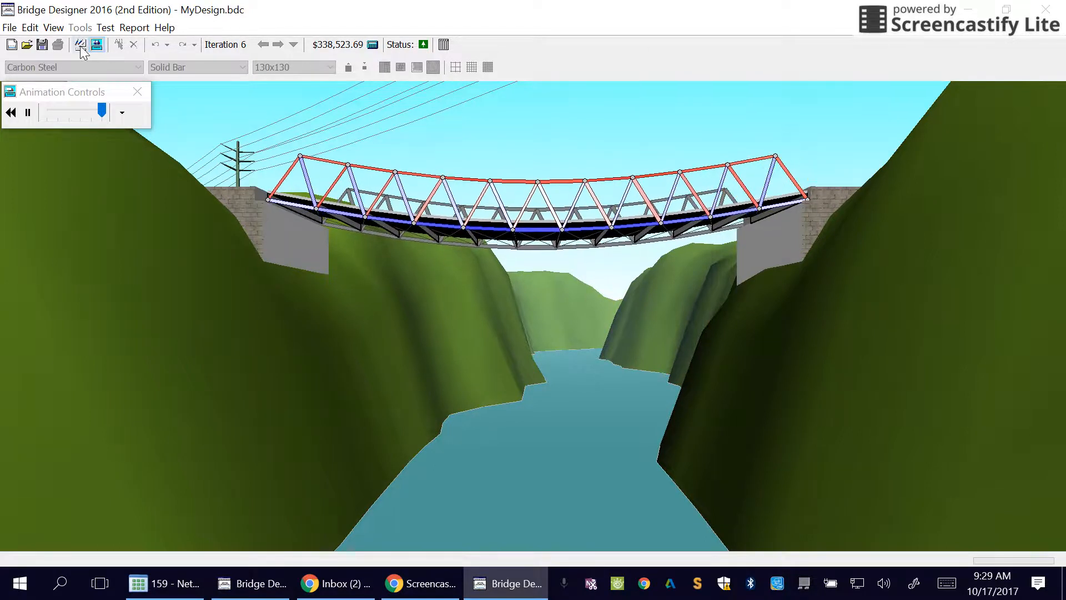
pyautogui.click(98, 45)
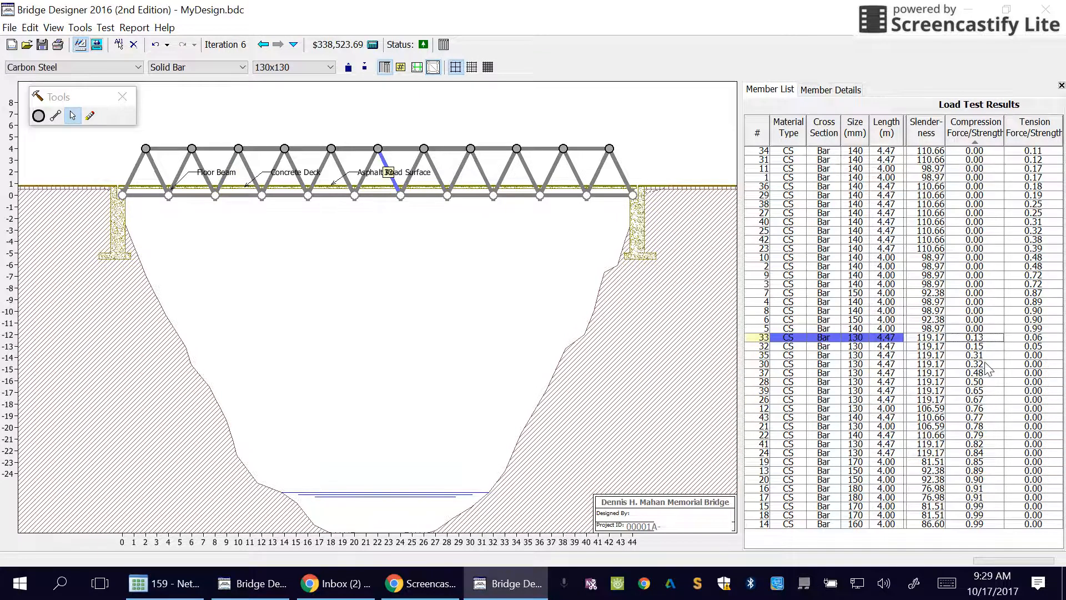
pyautogui.moveTo(986, 401)
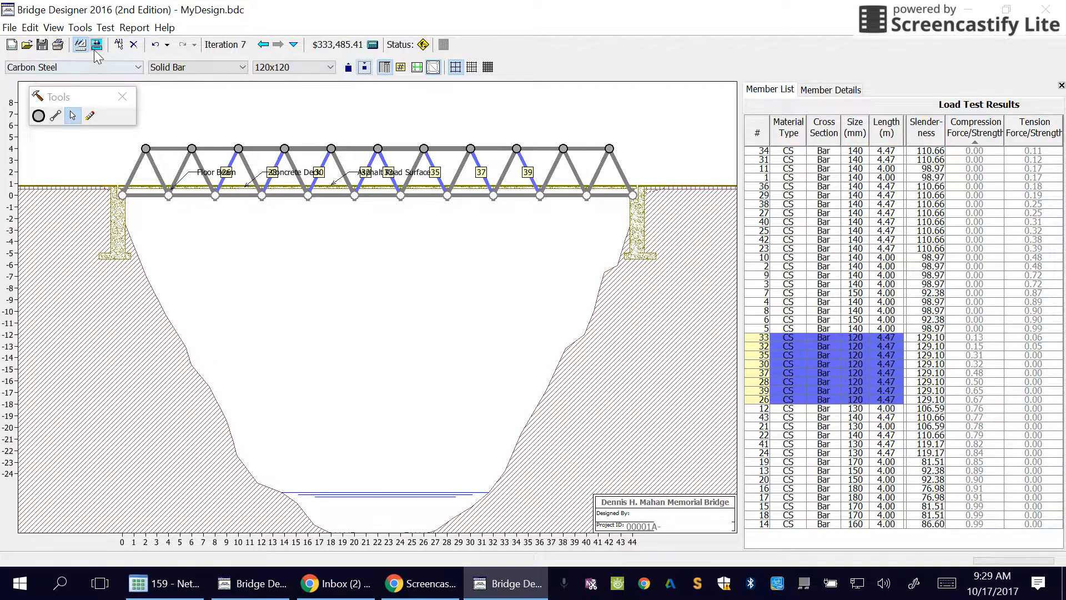
# Step: Load-test the design with diagonals 28, 30, 32, 33, 35, 37 at 120 mm and confirm it passes
pyautogui.click(96, 44)
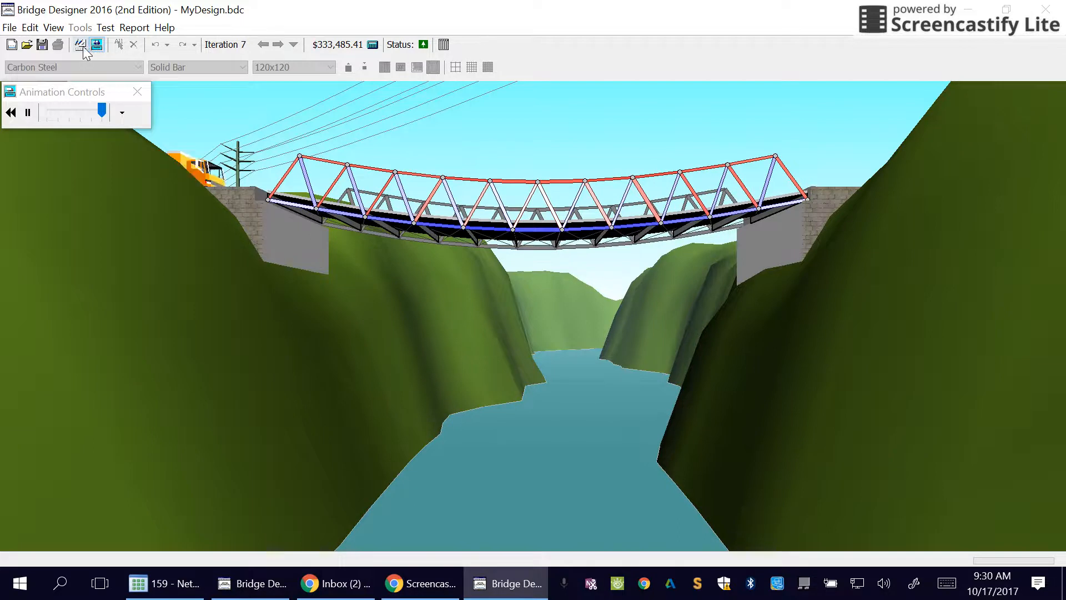
pyautogui.click(97, 45)
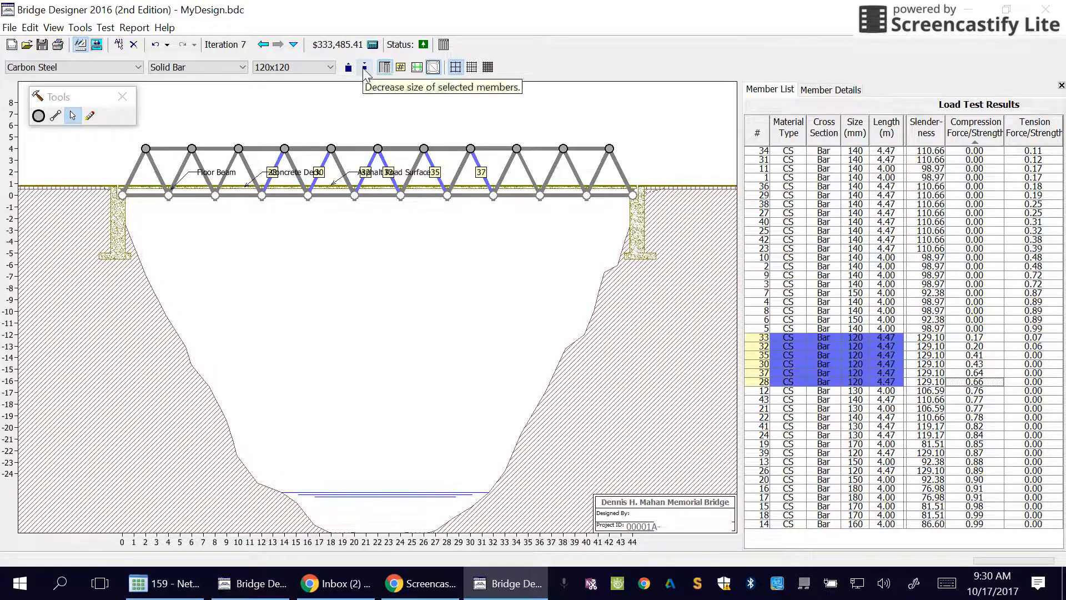
# Step: Shrink the six diagonals one more size and load-test, dropping cost to $325,802.39 with members 21 and 22 failing
pyautogui.click(365, 66)
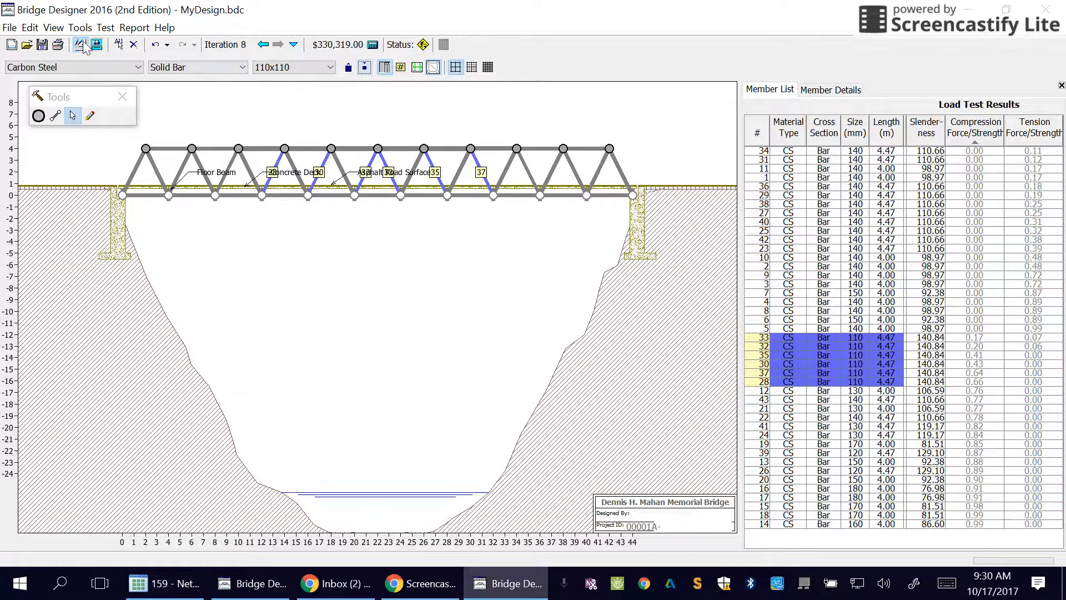
pyautogui.click(97, 45)
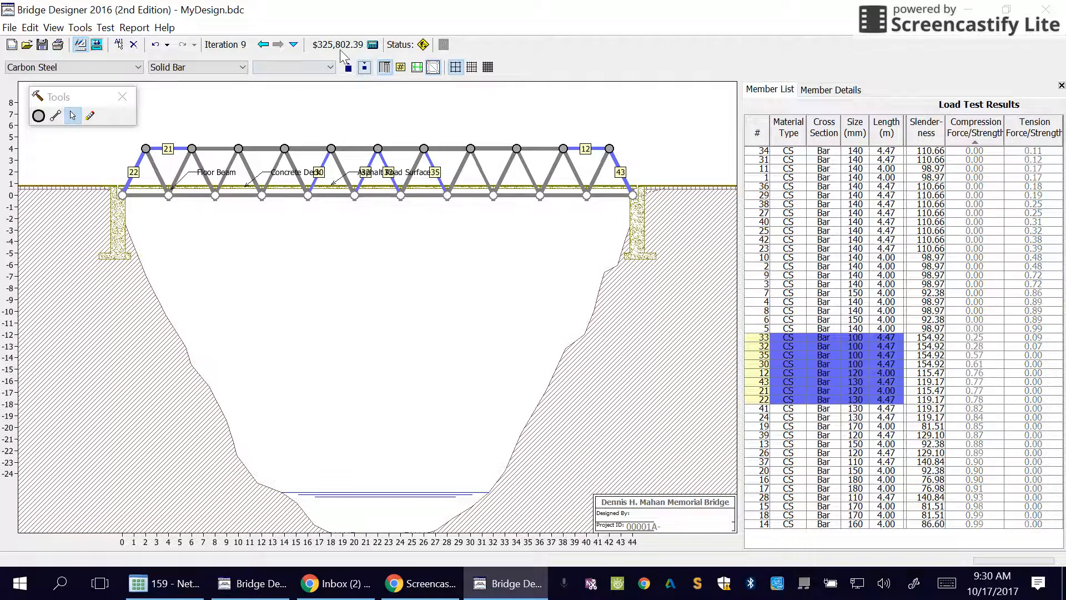
pyautogui.click(98, 45)
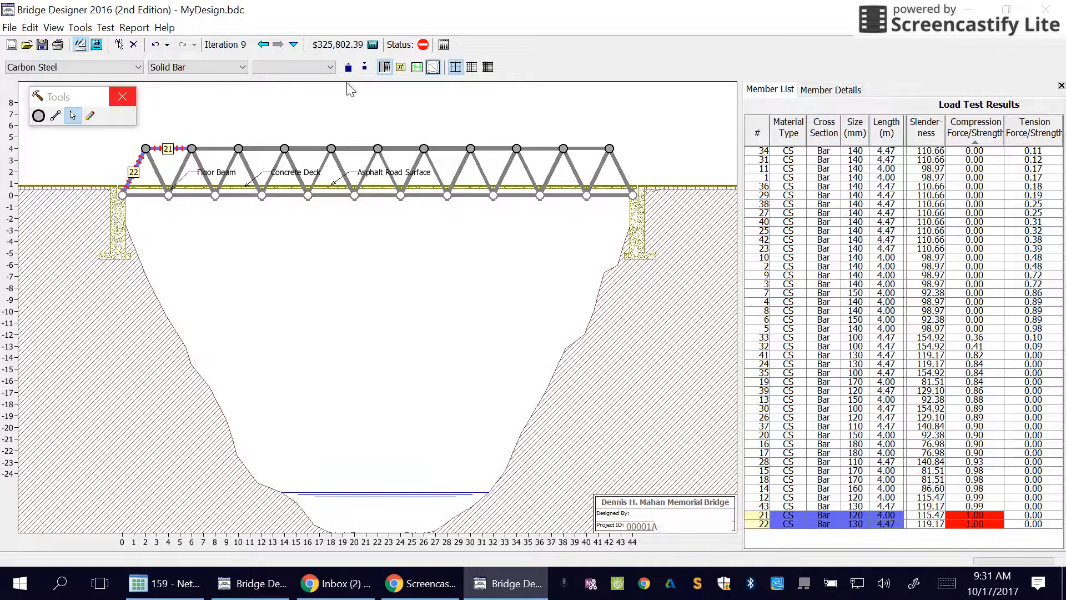
pyautogui.moveTo(348, 66)
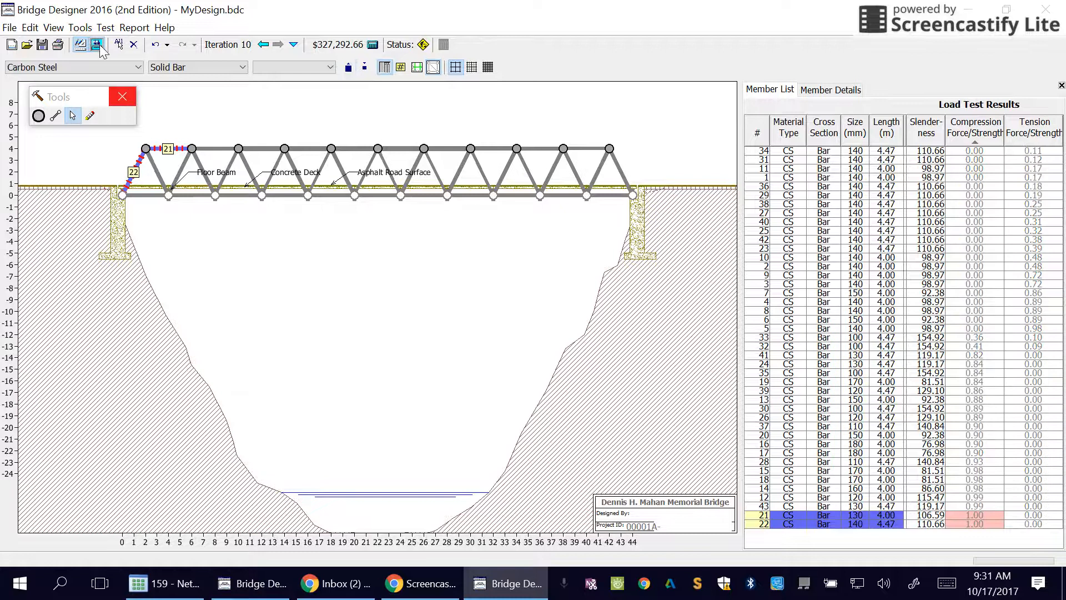
# Step: Load-test the design with members 21 and 22 enlarged, confirming the $327,292.66 bridge passes
pyautogui.click(97, 44)
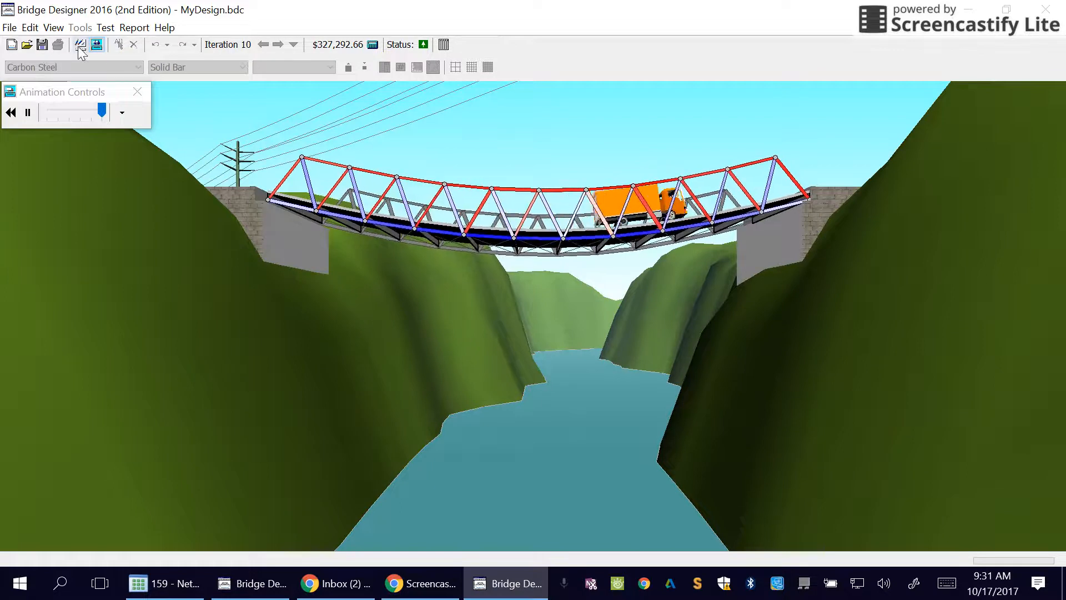
pyautogui.click(80, 45)
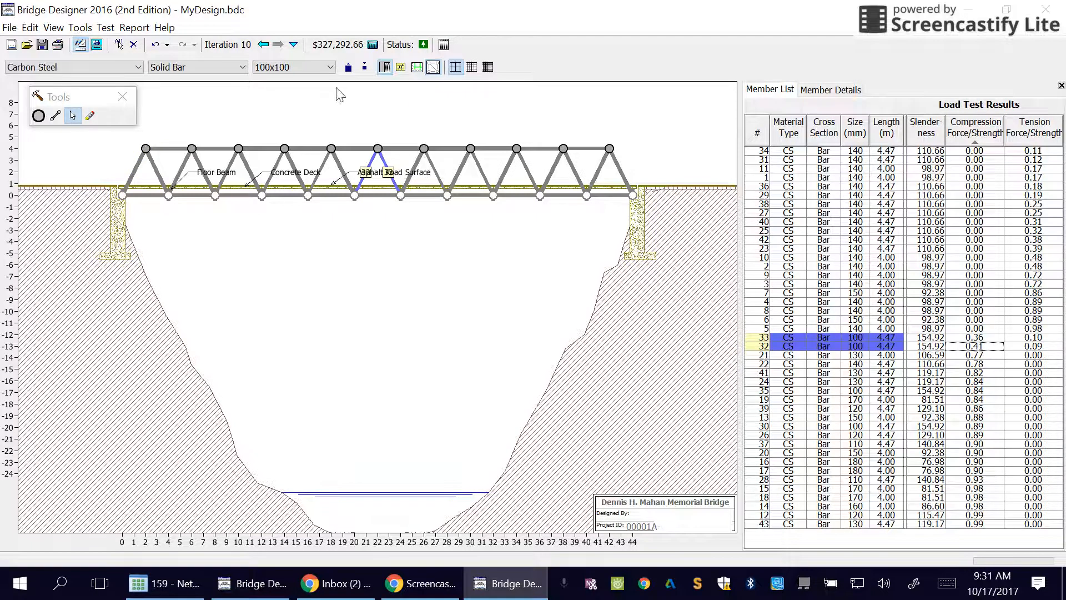
# Step: Shrink members 32 and 33 one size and confirm the bridge still passes the load test
pyautogui.click(292, 66)
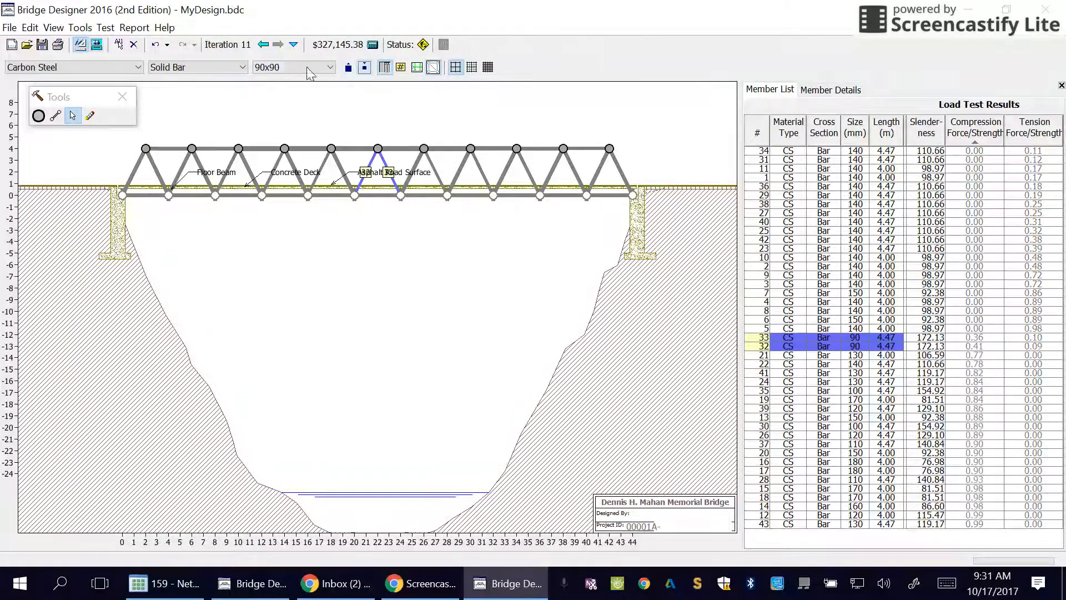
pyautogui.click(98, 45)
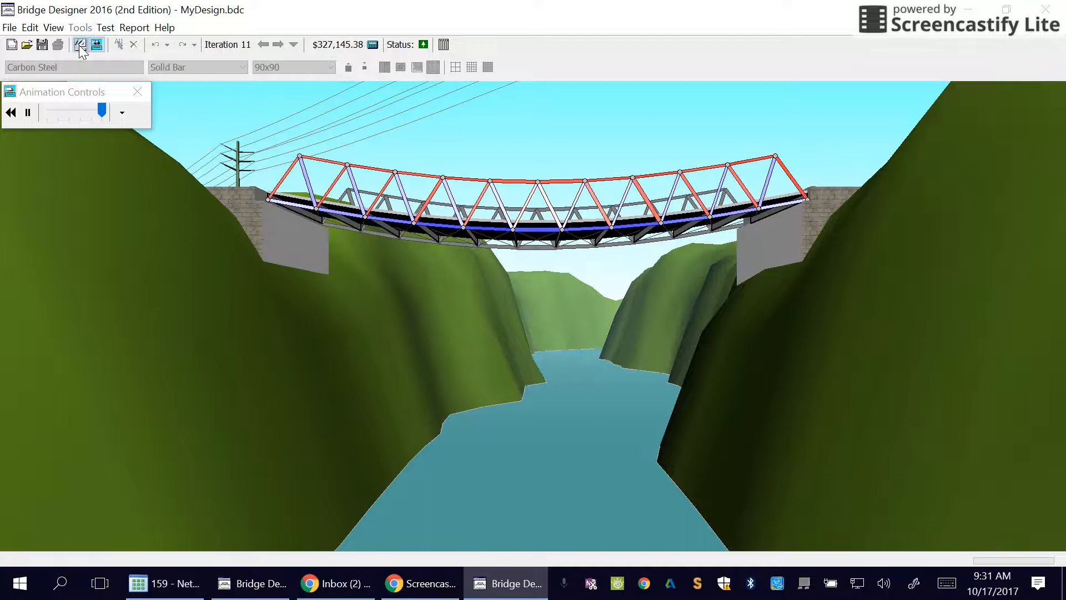
pyautogui.click(80, 45)
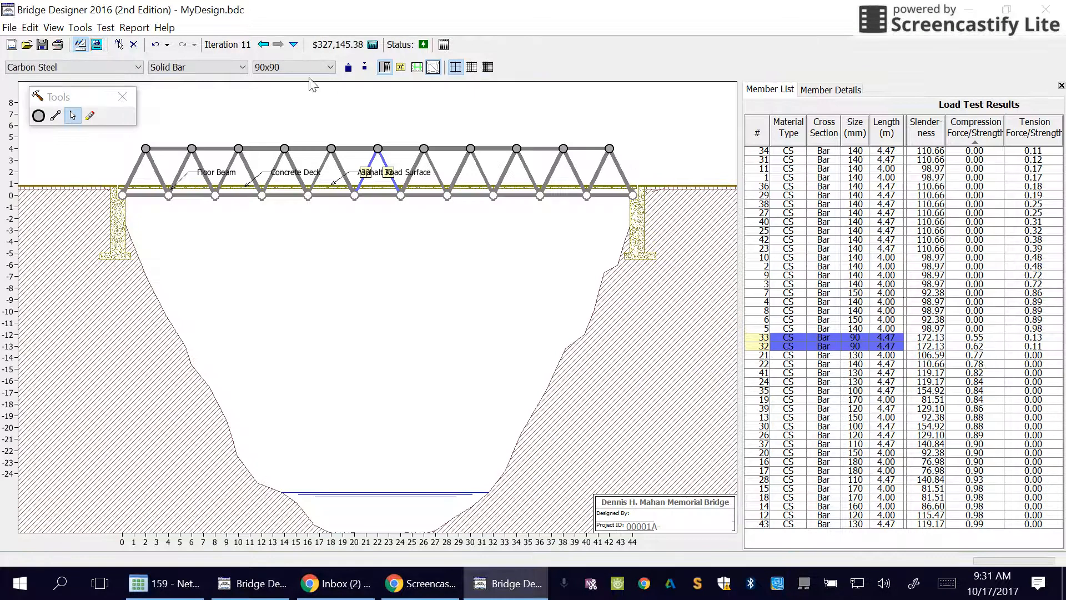
# Step: Shrink members 32 and 33 again to 80 mm bars and verify the $326,118.88 design passes
pyautogui.click(364, 67)
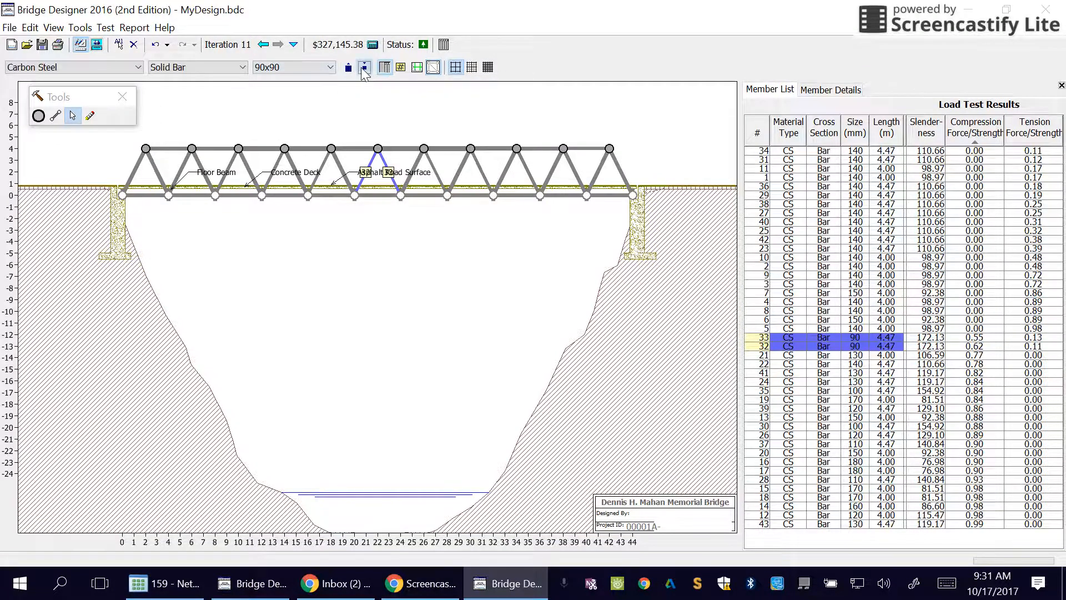
pyautogui.click(96, 45)
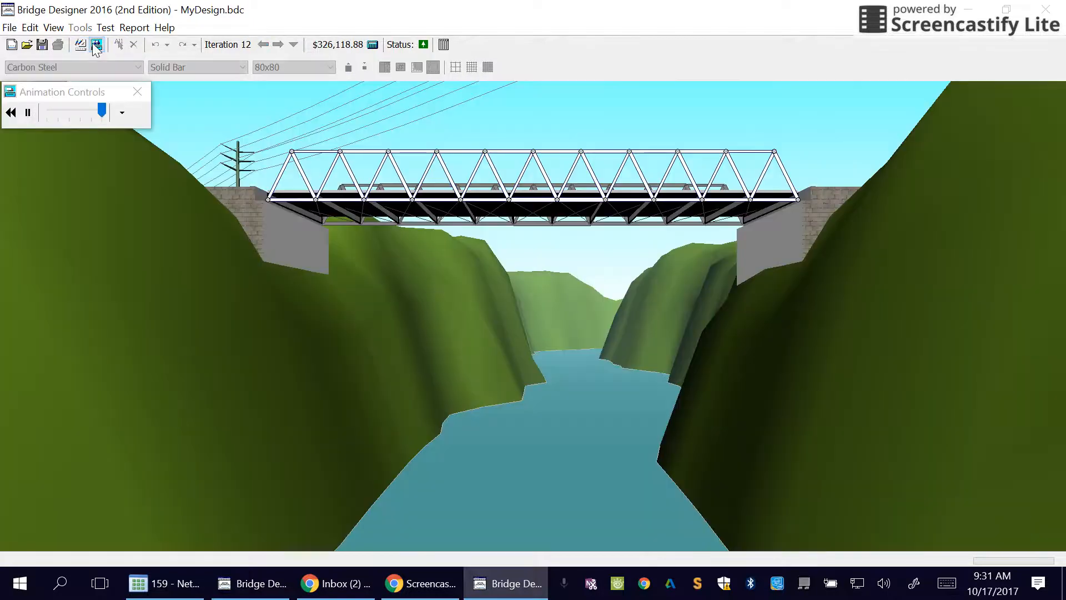
pyautogui.click(97, 44)
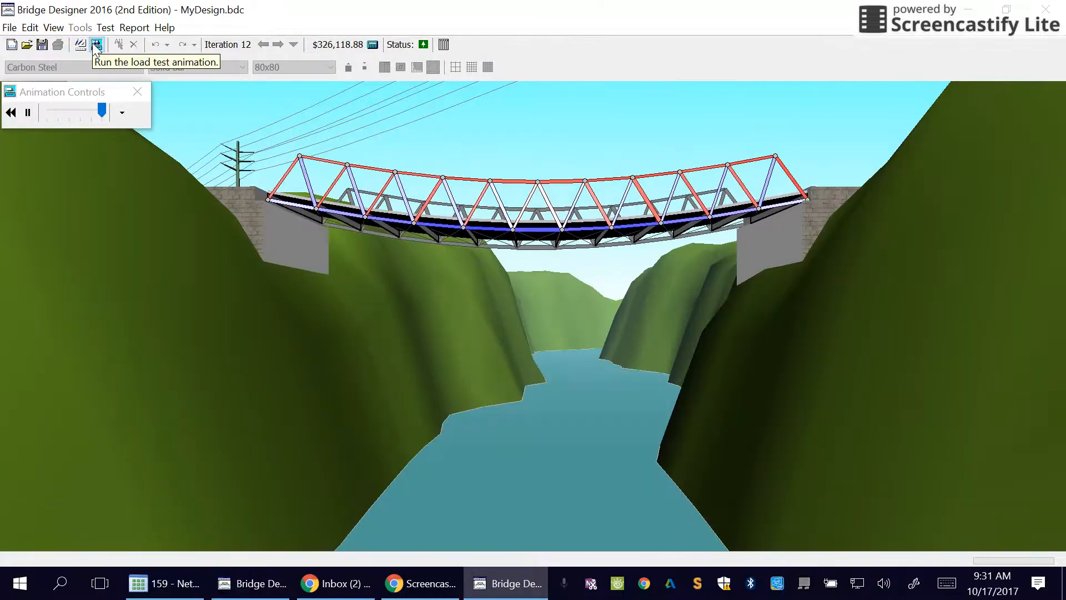
pyautogui.click(96, 44)
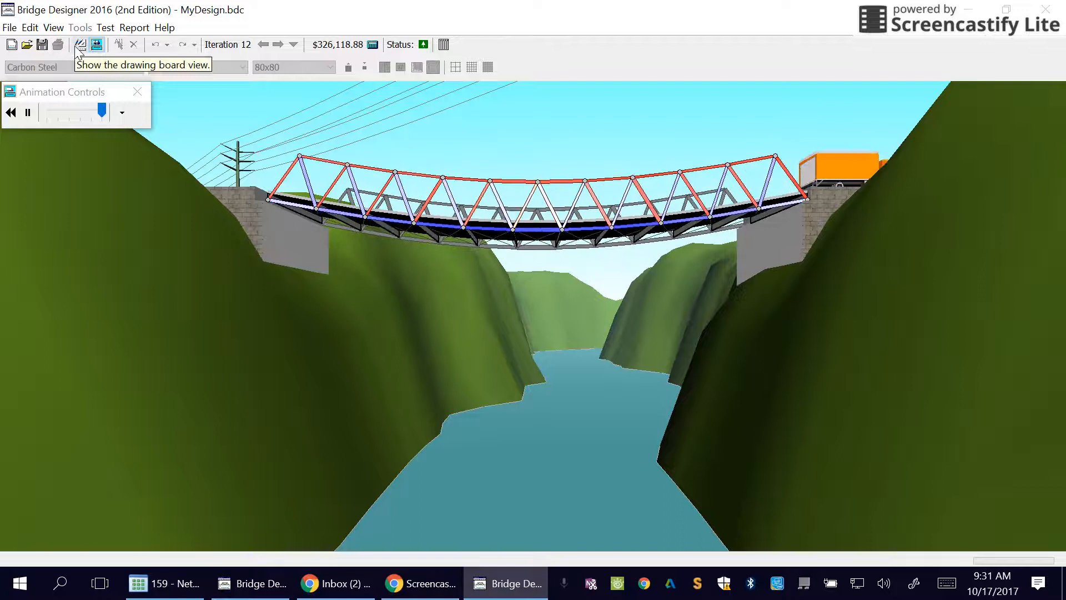
pyautogui.click(80, 45)
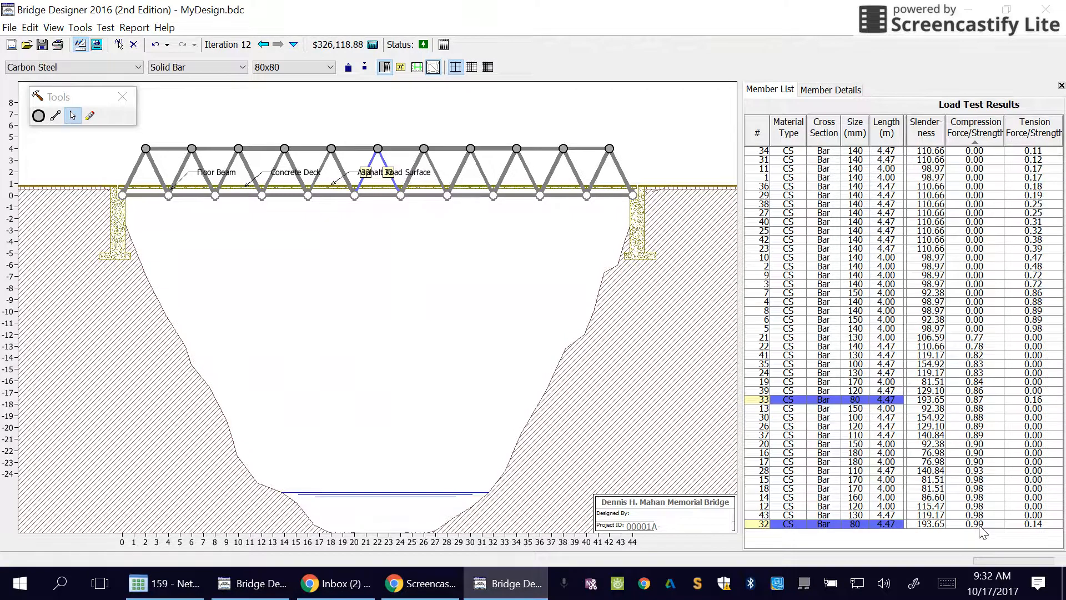
pyautogui.moveTo(990, 408)
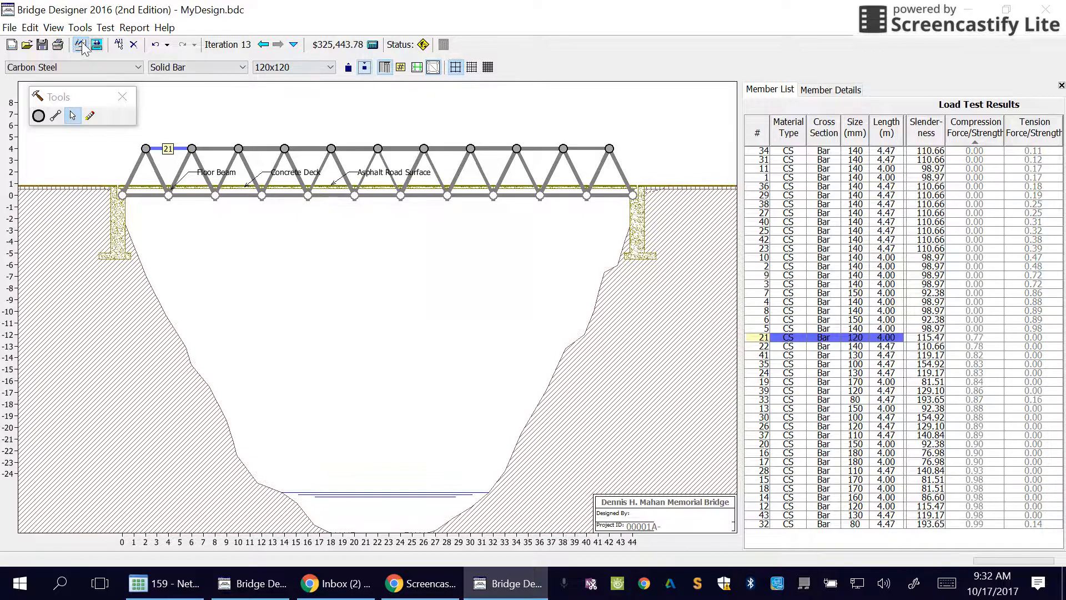
pyautogui.click(97, 45)
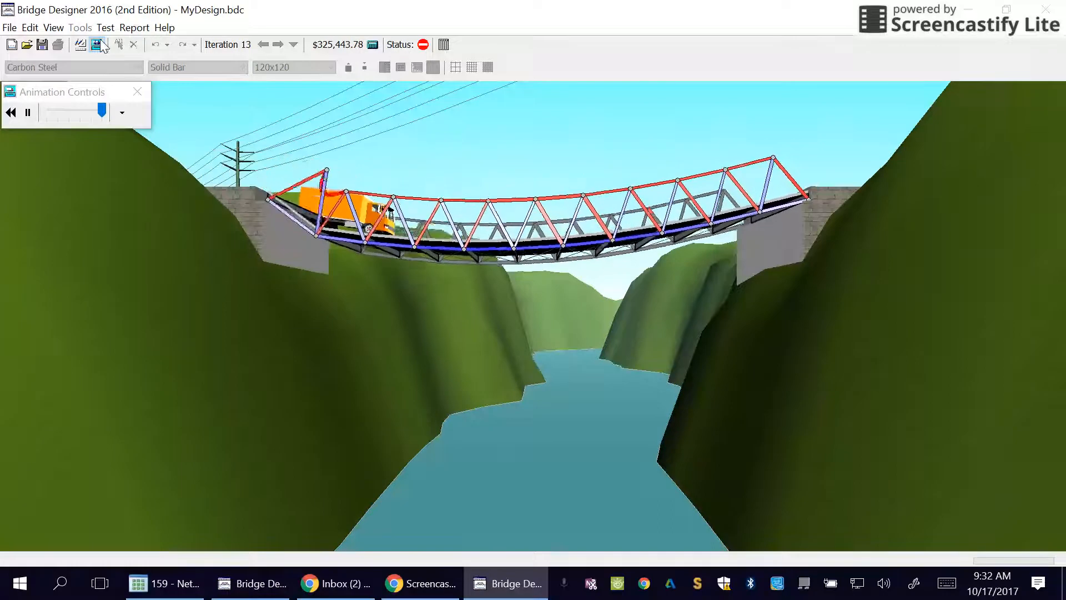
pyautogui.click(97, 45)
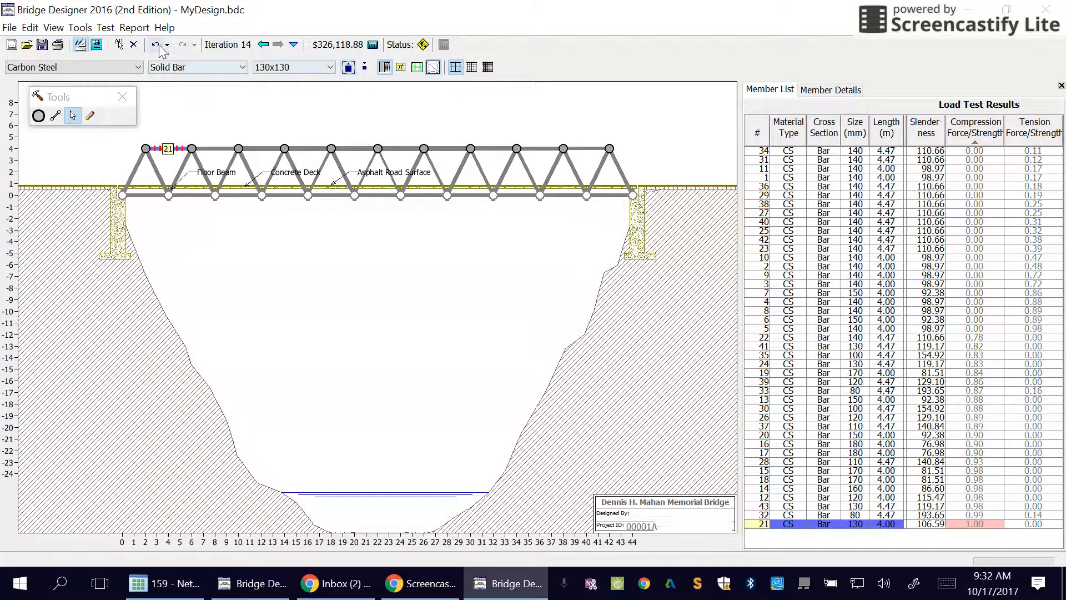
pyautogui.click(98, 45)
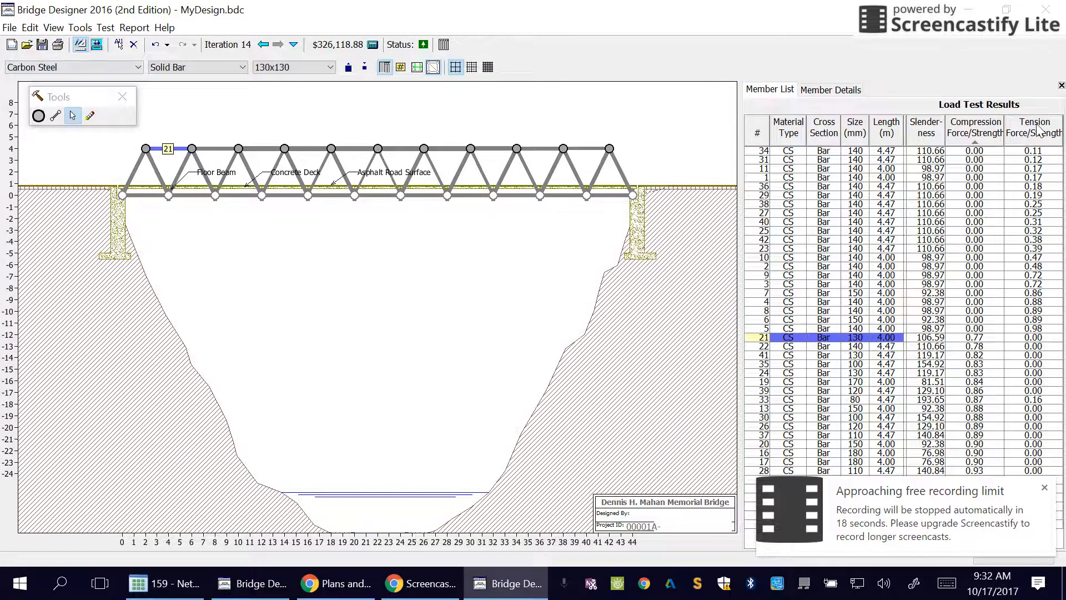
# Step: Sort members by tension ratio and shrink all tension members one size, cutting cost to $314,582.80
pyautogui.click(1033, 127)
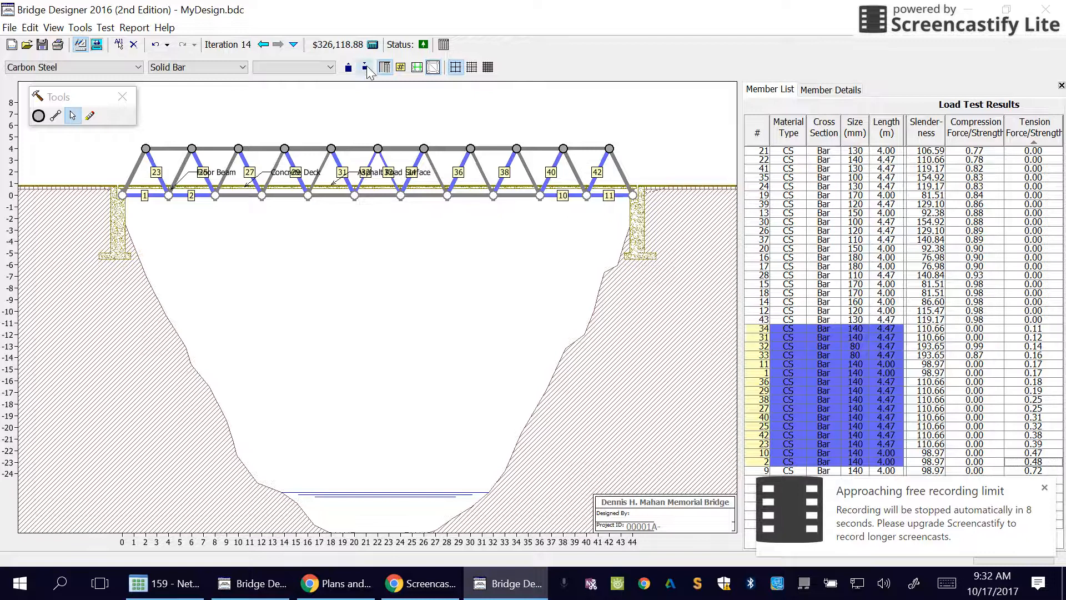
pyautogui.click(365, 67)
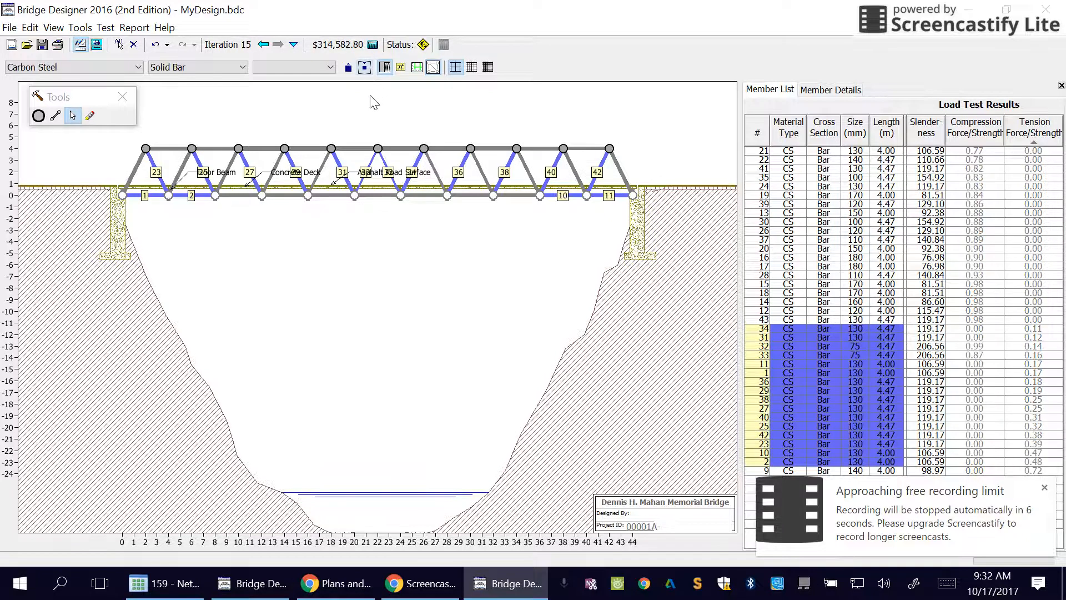
pyautogui.moveTo(135, 45)
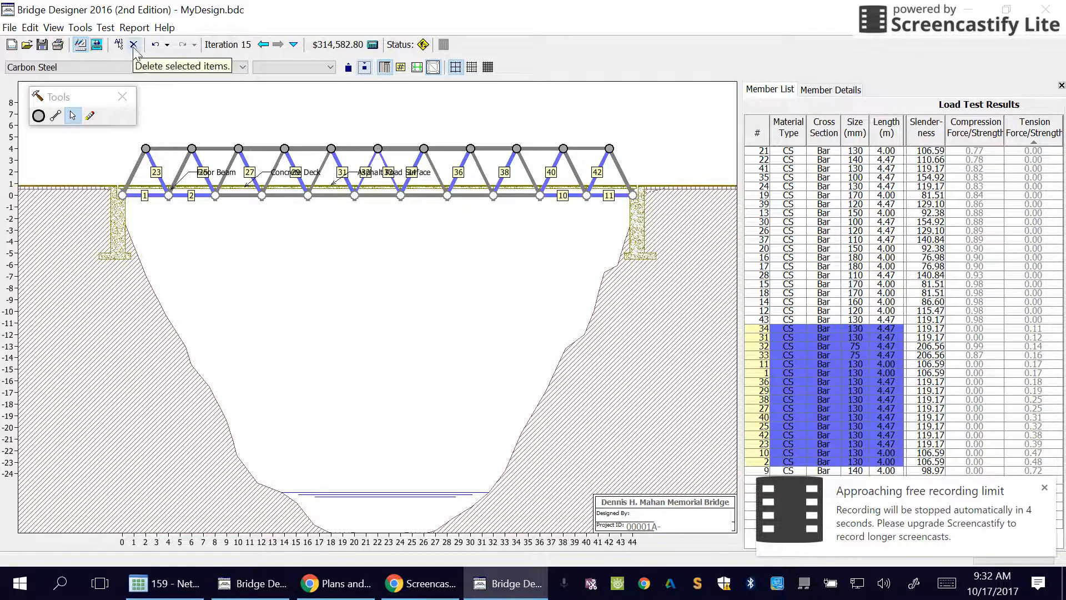